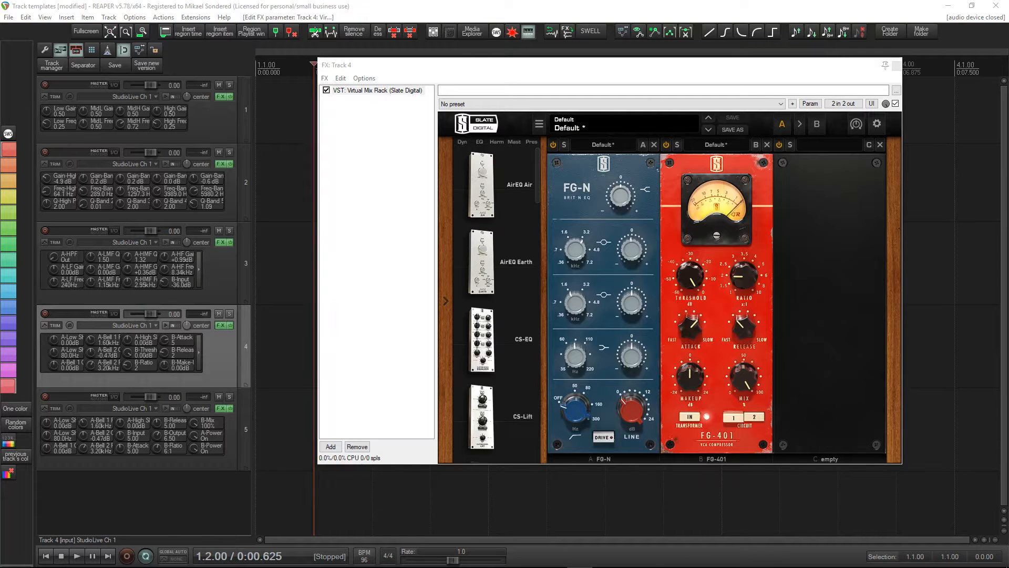
mouse_move(809, 57)
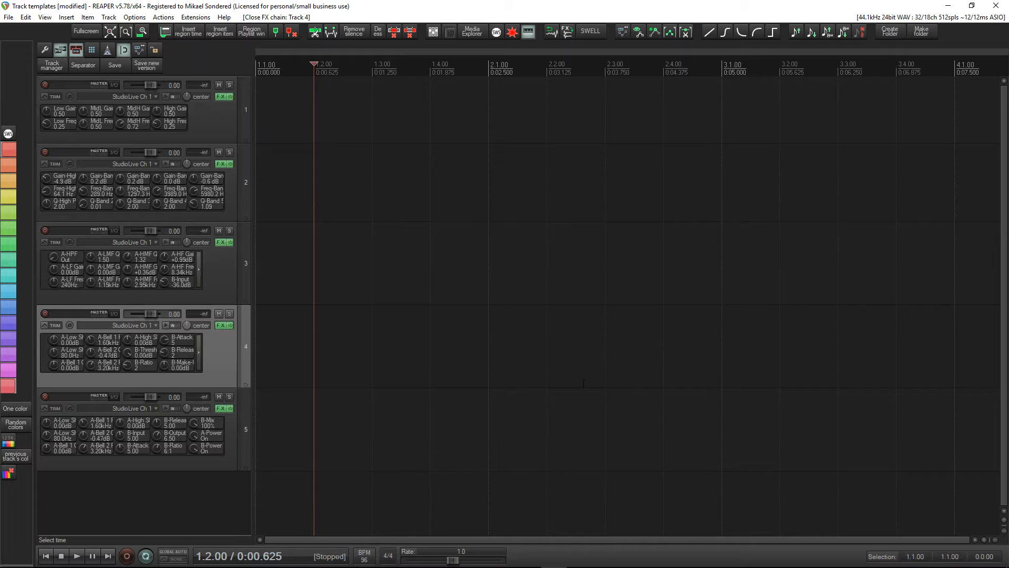
Select track 5 after closing Track 4's FX chain window
click(128, 110)
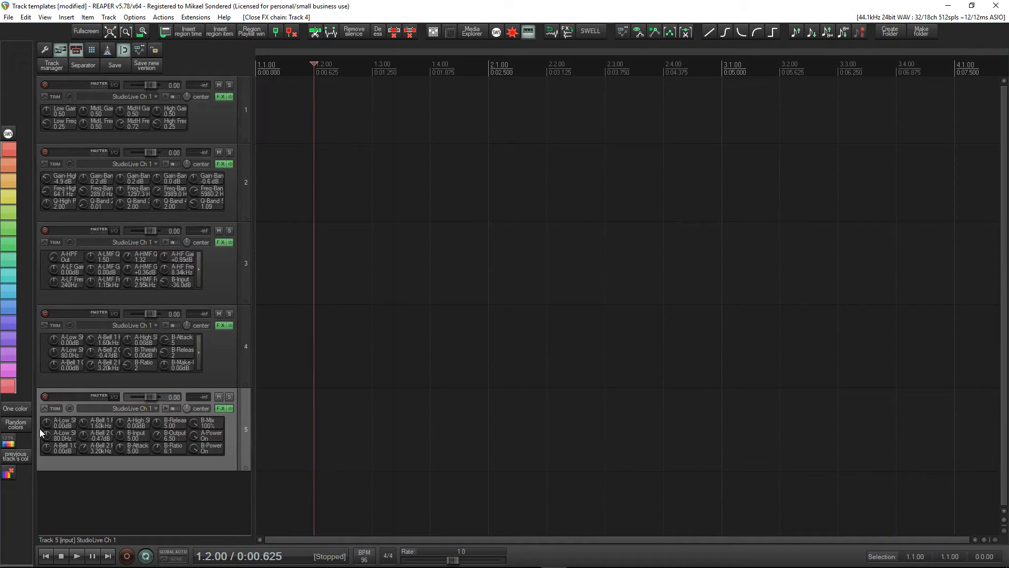
mouse_move(535, 417)
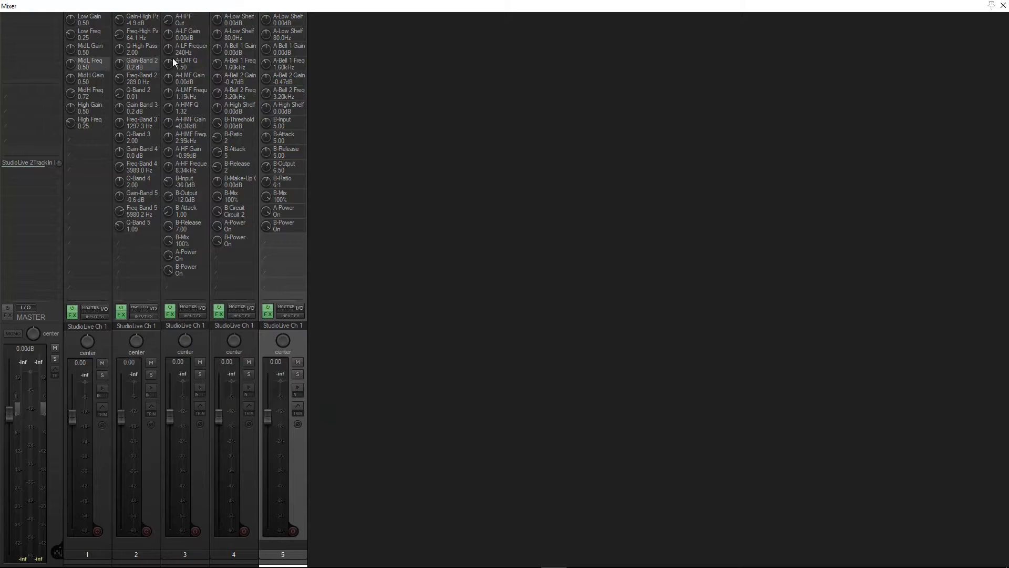
mouse_move(294, 43)
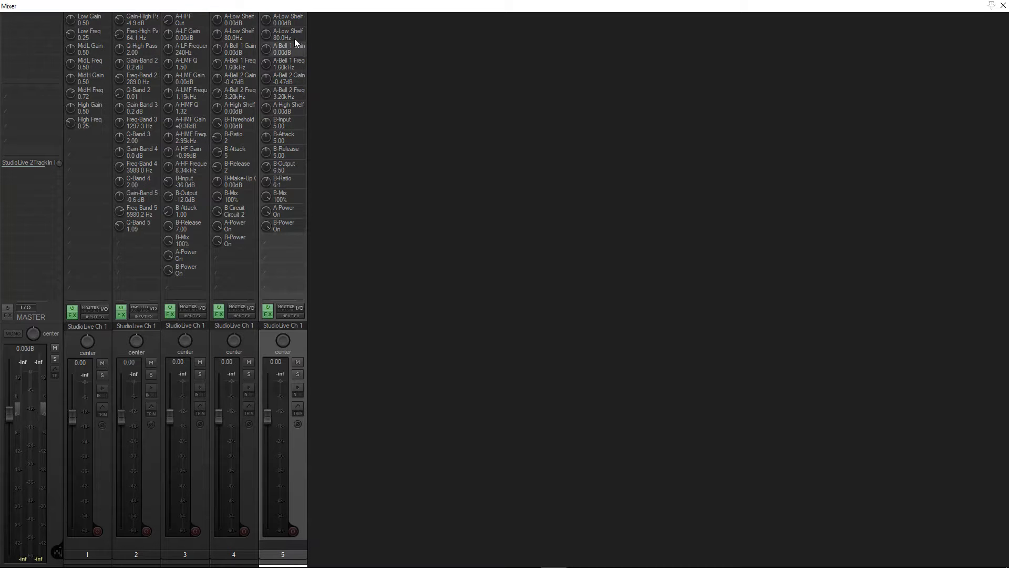
mouse_move(300, 491)
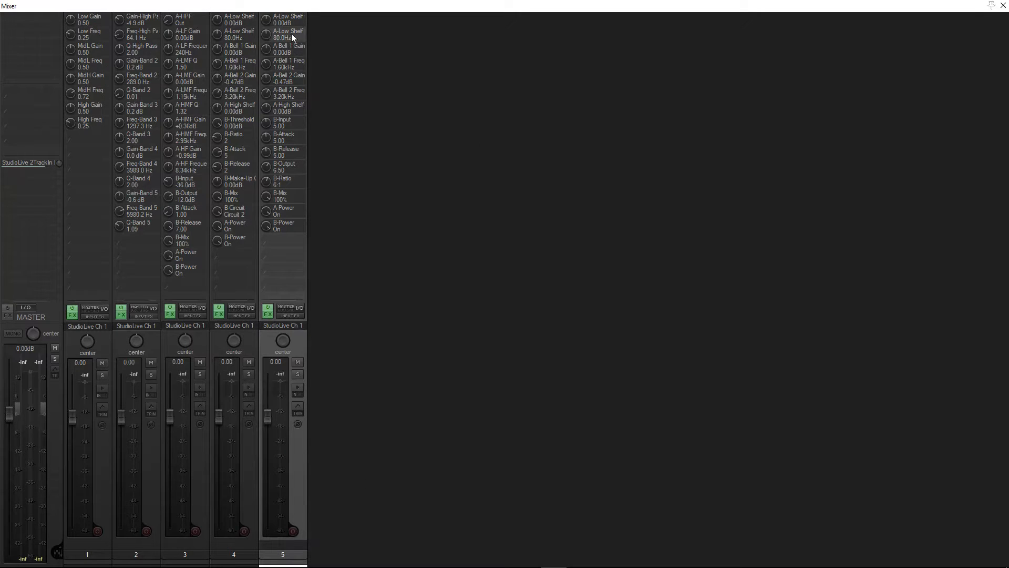
mouse_move(283, 211)
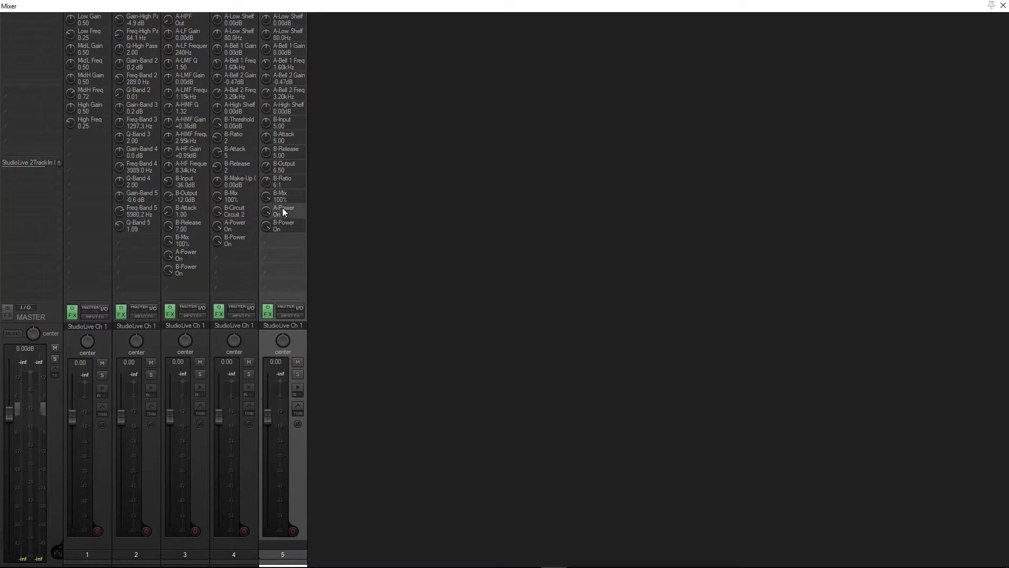
mouse_move(291, 186)
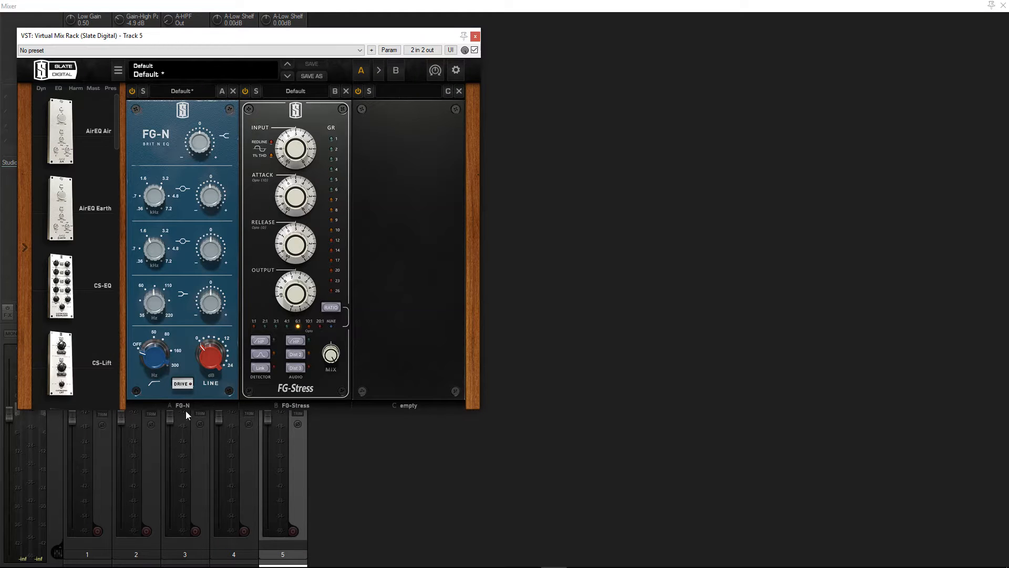
Review and close the plugin windows of tracks 5, 1, 4 and 3, leaving the mixer visible
click(476, 36)
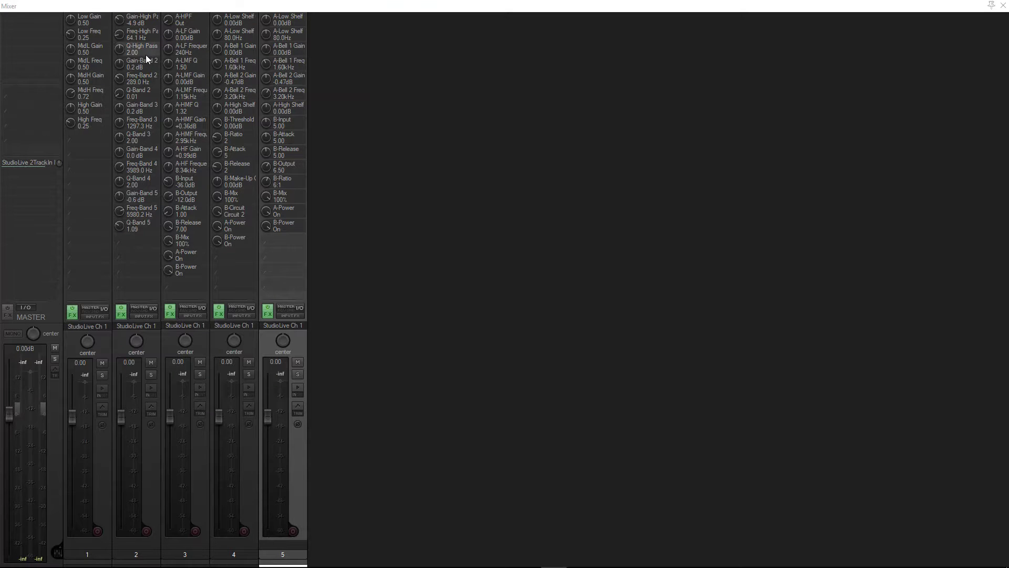
mouse_move(681, 154)
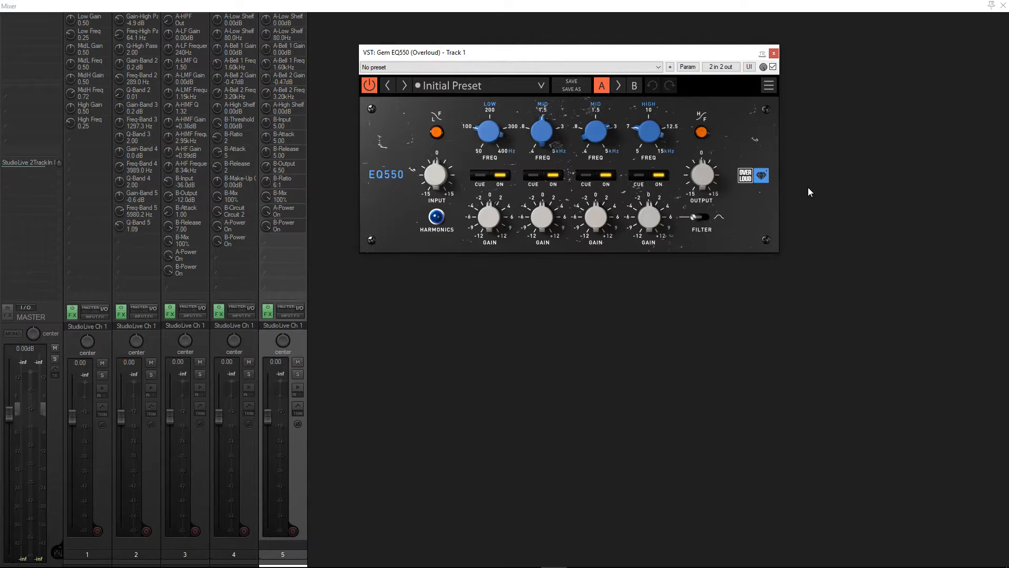
mouse_move(734, 112)
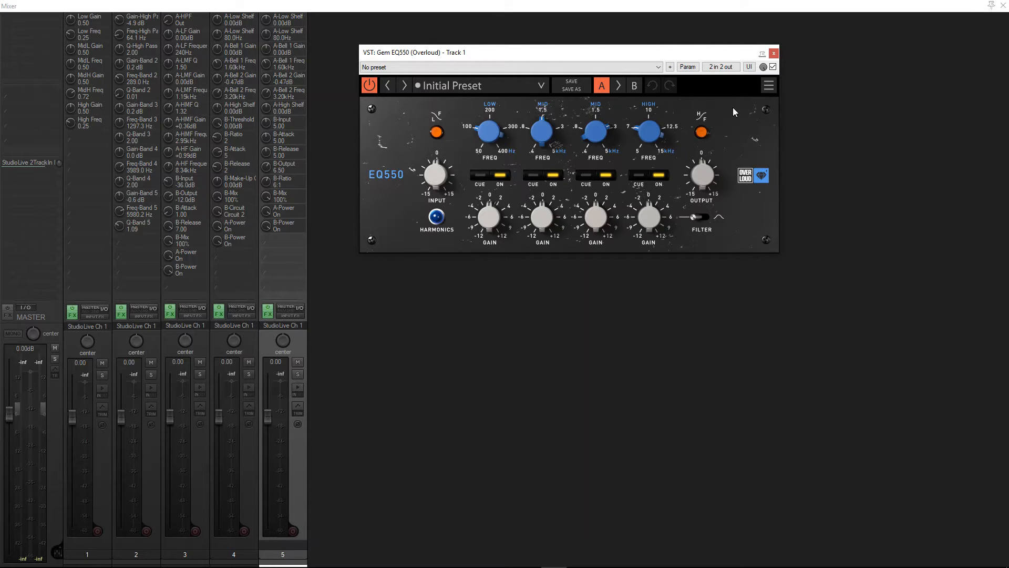
click(772, 52)
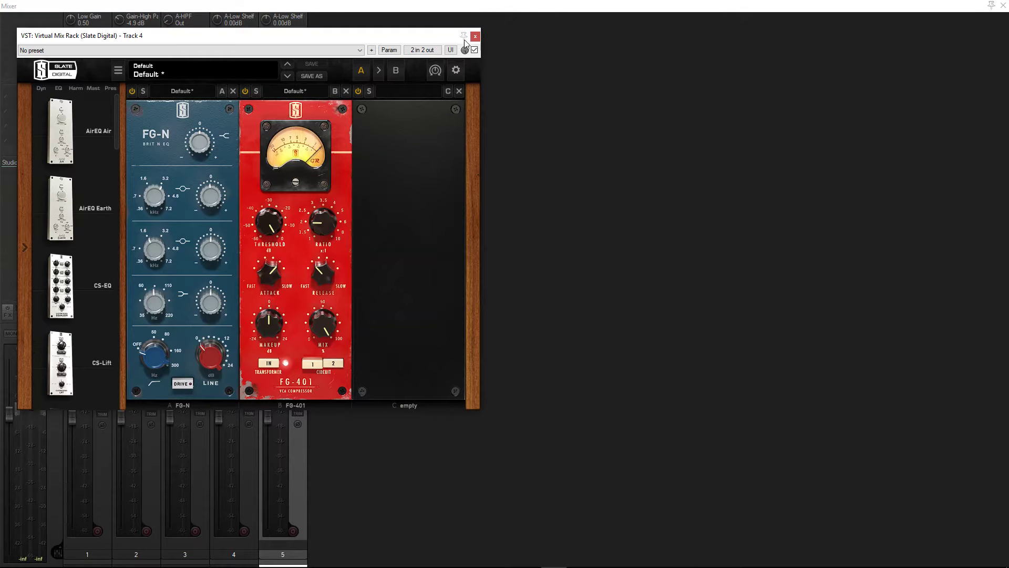
click(475, 36)
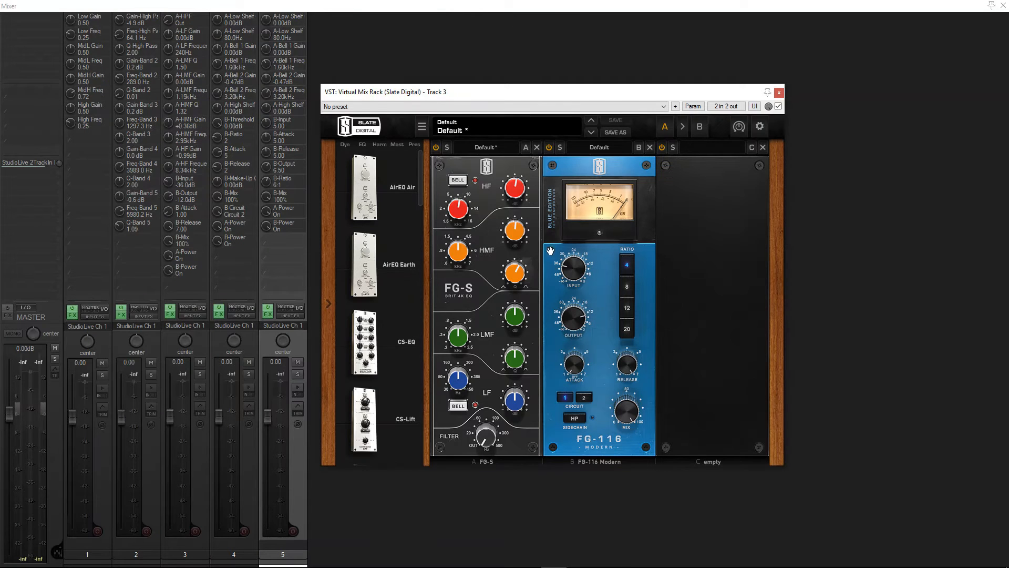
mouse_move(802, 168)
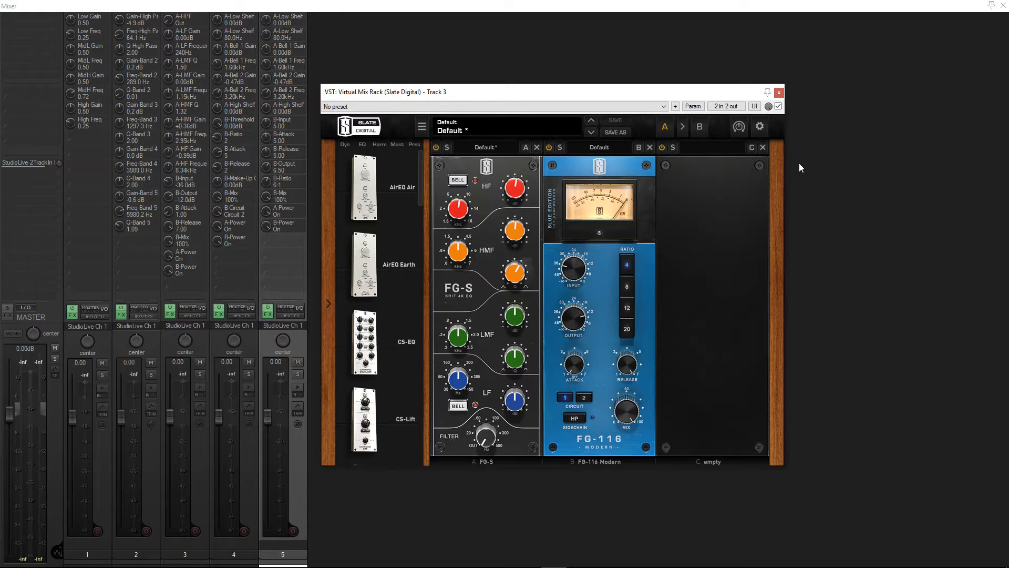
click(778, 93)
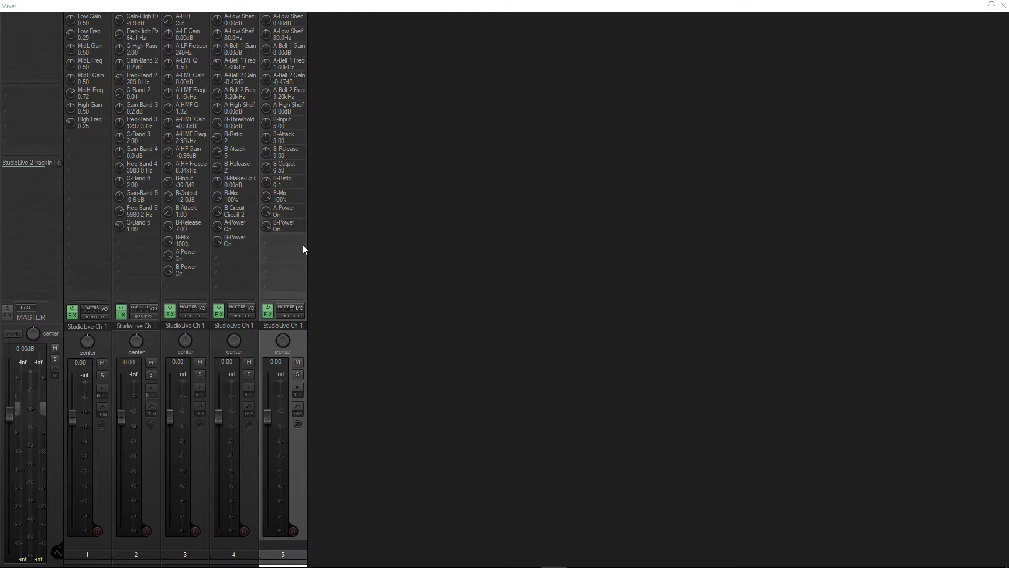
mouse_move(634, 189)
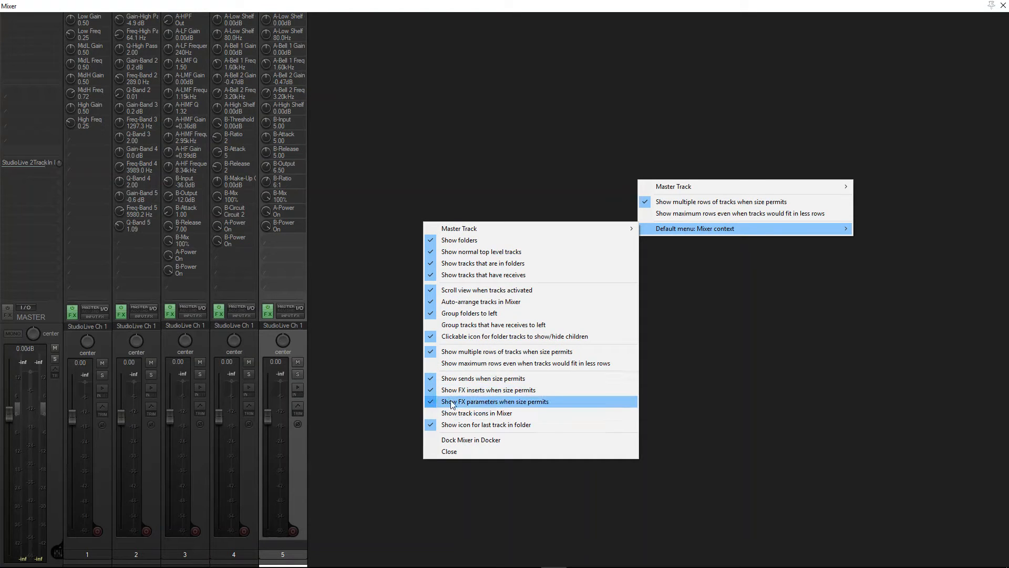
mouse_move(550, 406)
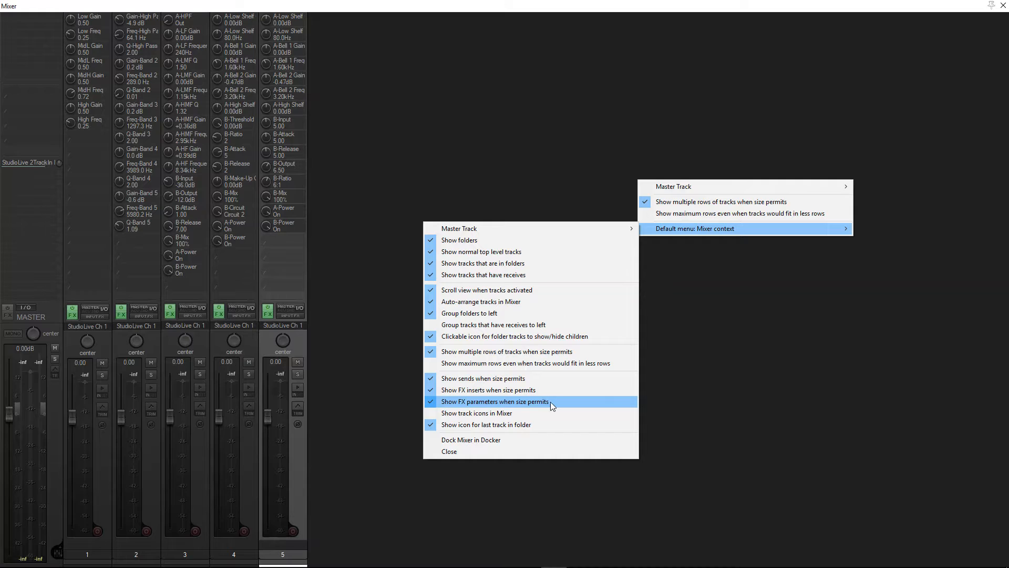
Uncheck 'Show FX parameters when size permits' in the mixer options menu
click(495, 400)
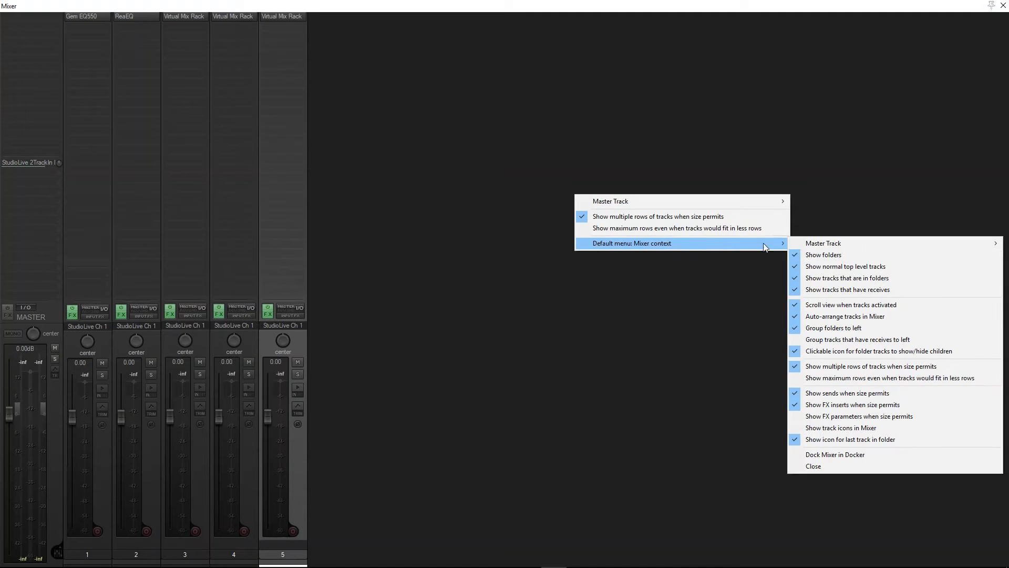
click(859, 416)
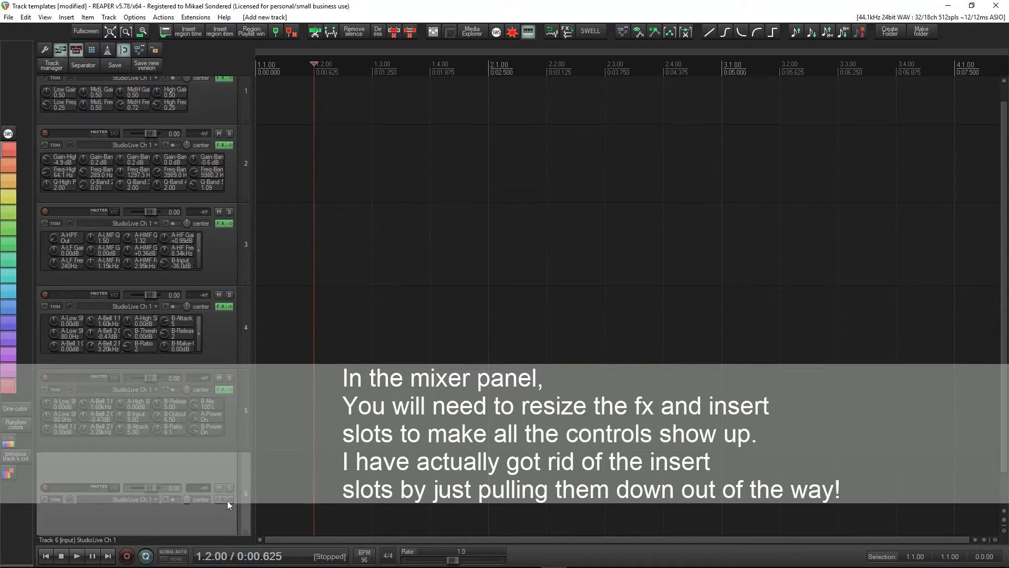
Add Virtual Mix Rack to Track 6 and load the CS-EQ module into slot A
click(225, 499)
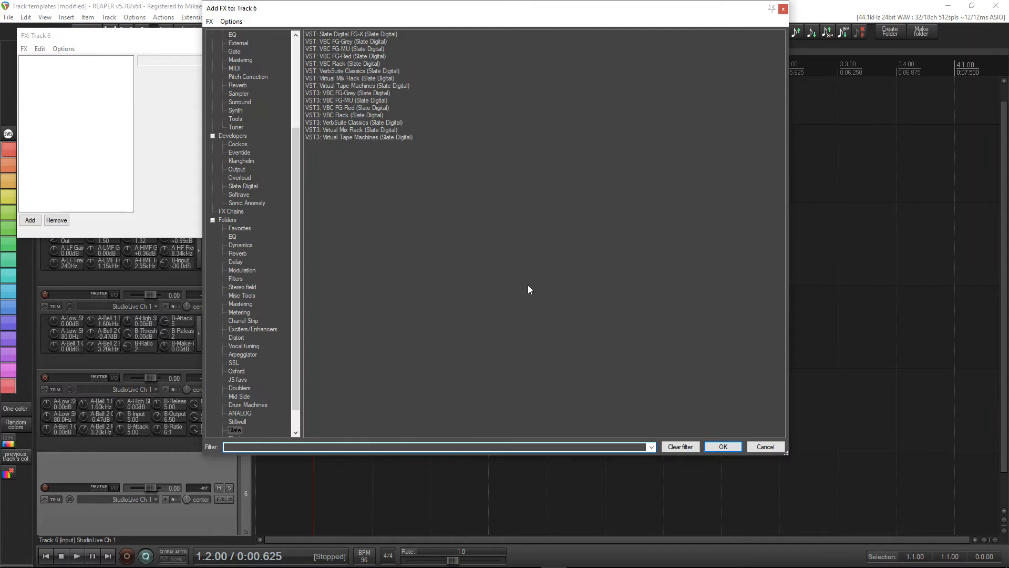
mouse_move(618, 191)
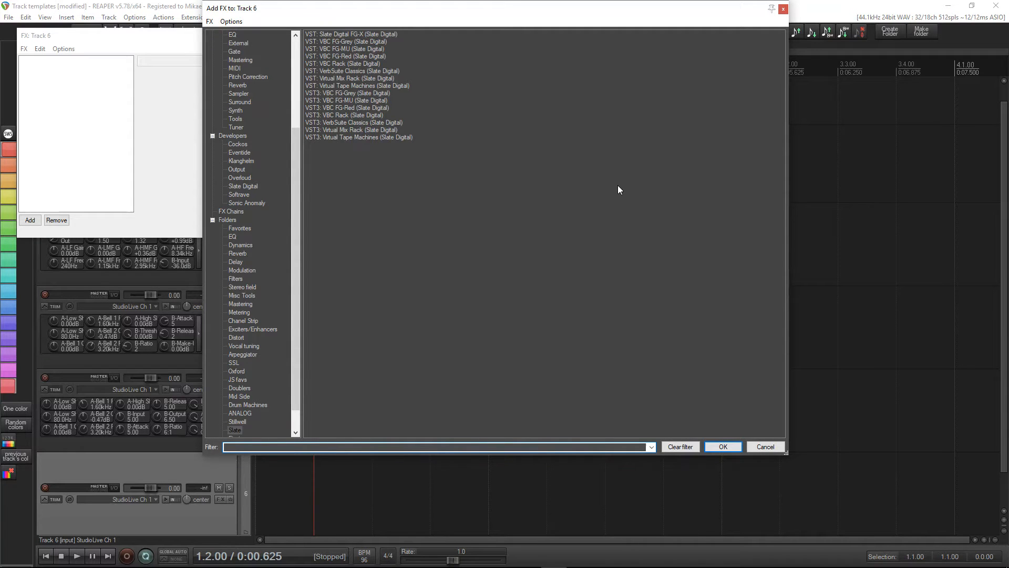
mouse_move(378, 85)
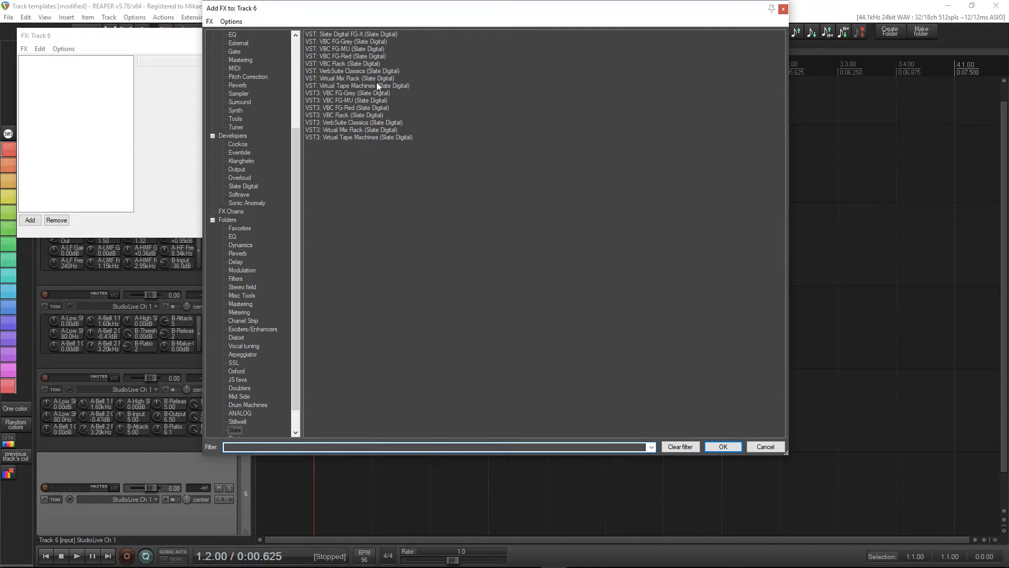
double_click(358, 85)
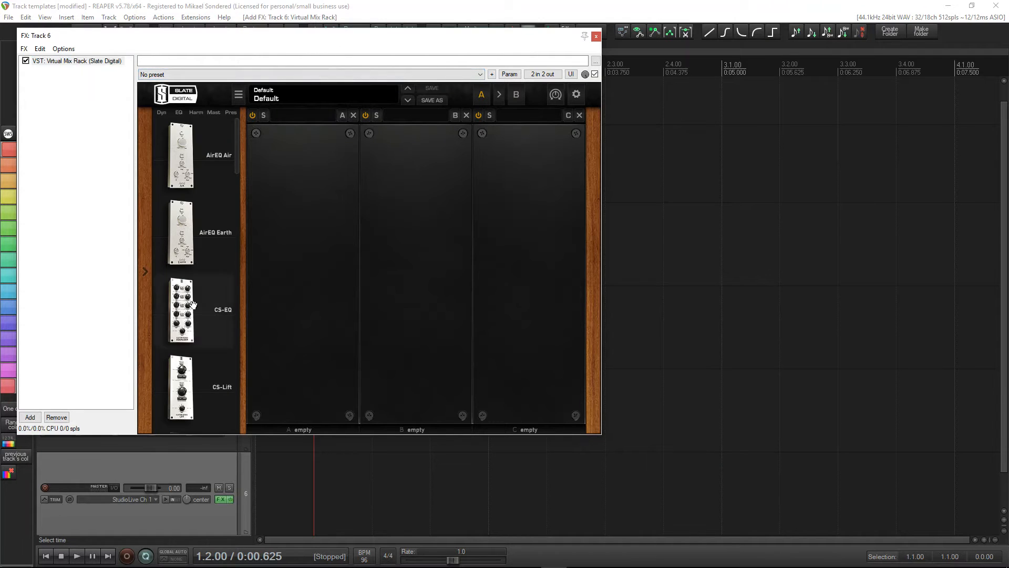
double_click(180, 309)
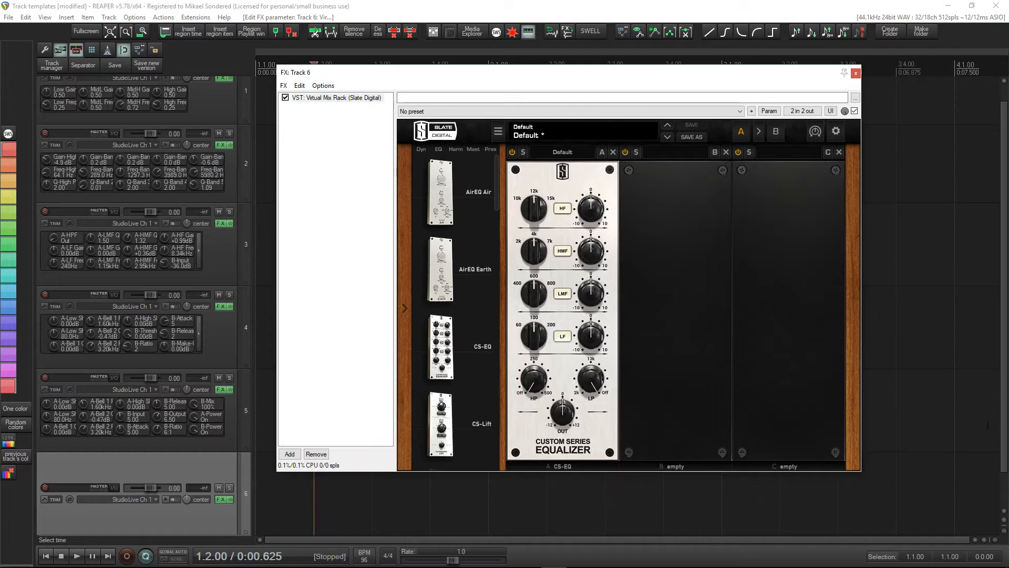
mouse_move(762, 225)
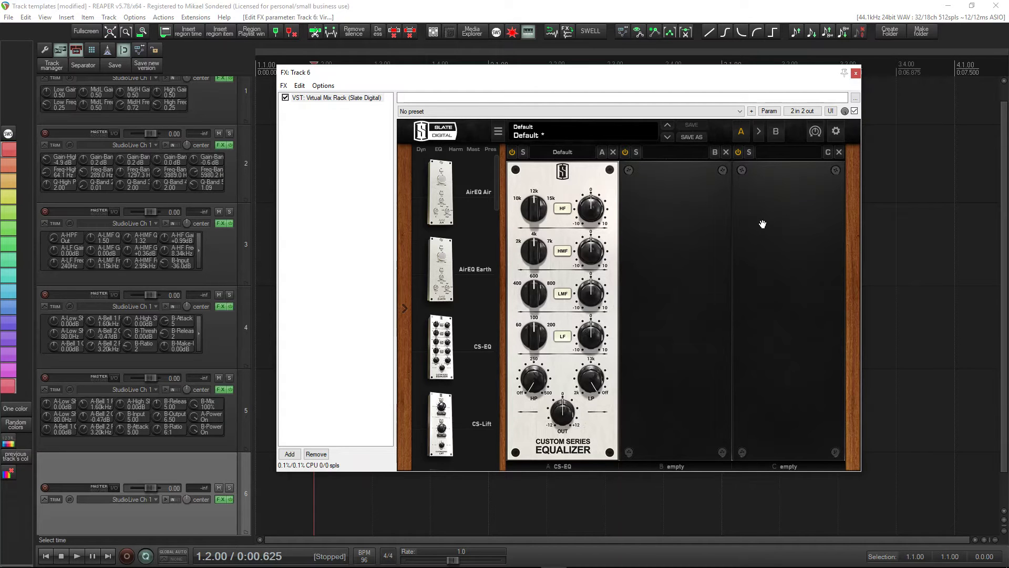
mouse_move(624, 389)
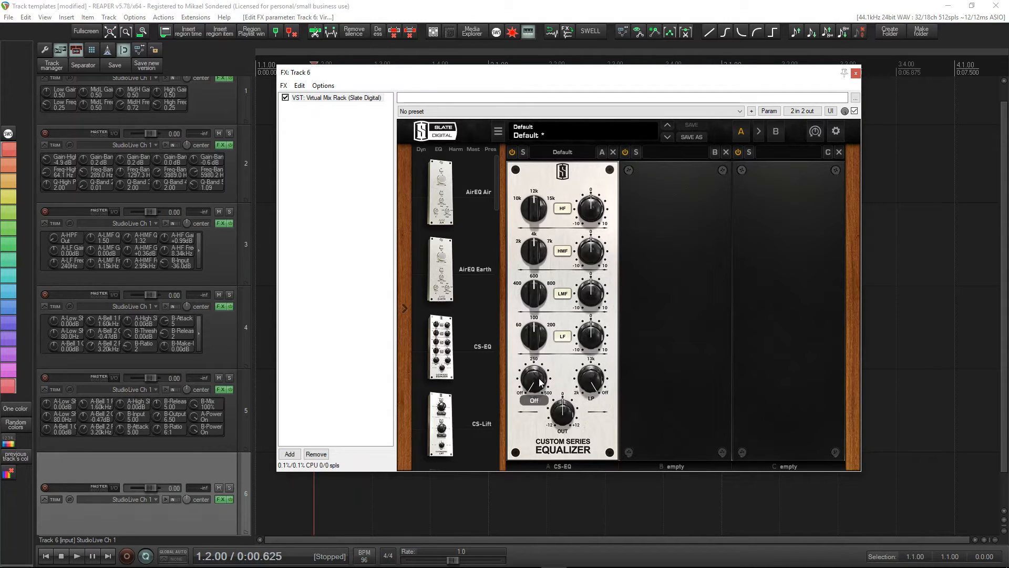
mouse_move(528, 385)
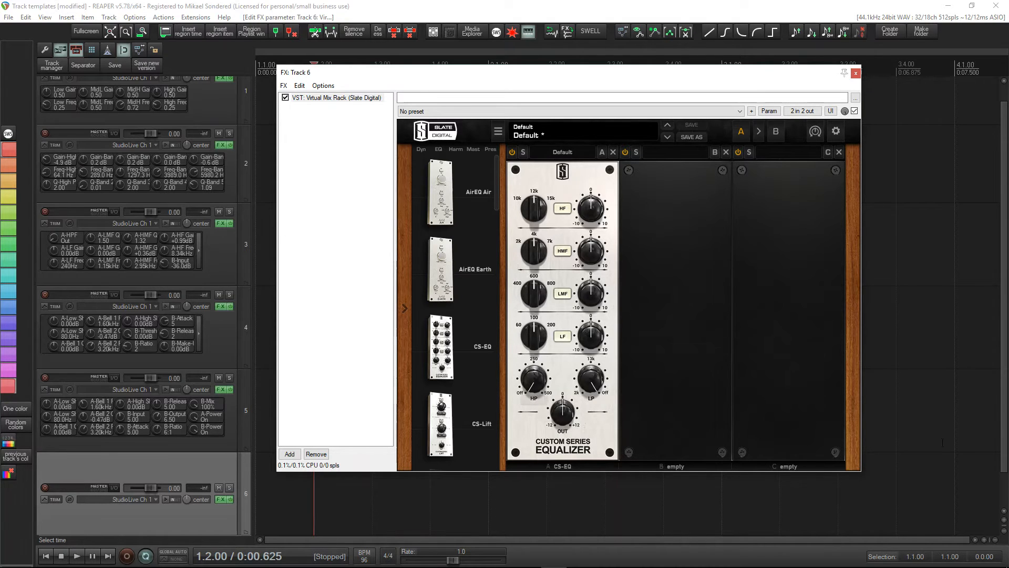
Show the CS-EQ high-pass filter knob as a Track 6 control via the Param menu
click(767, 111)
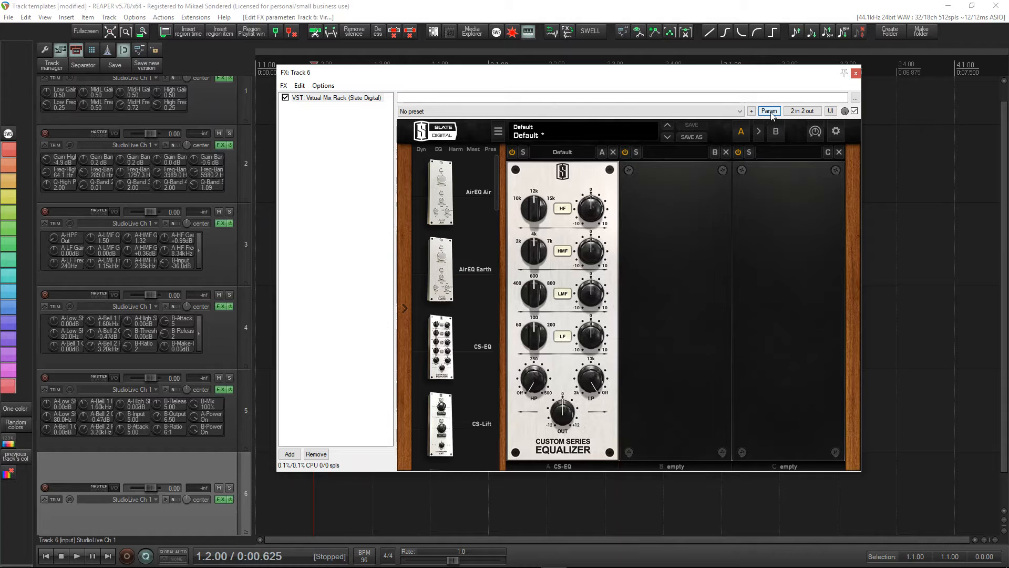
click(768, 110)
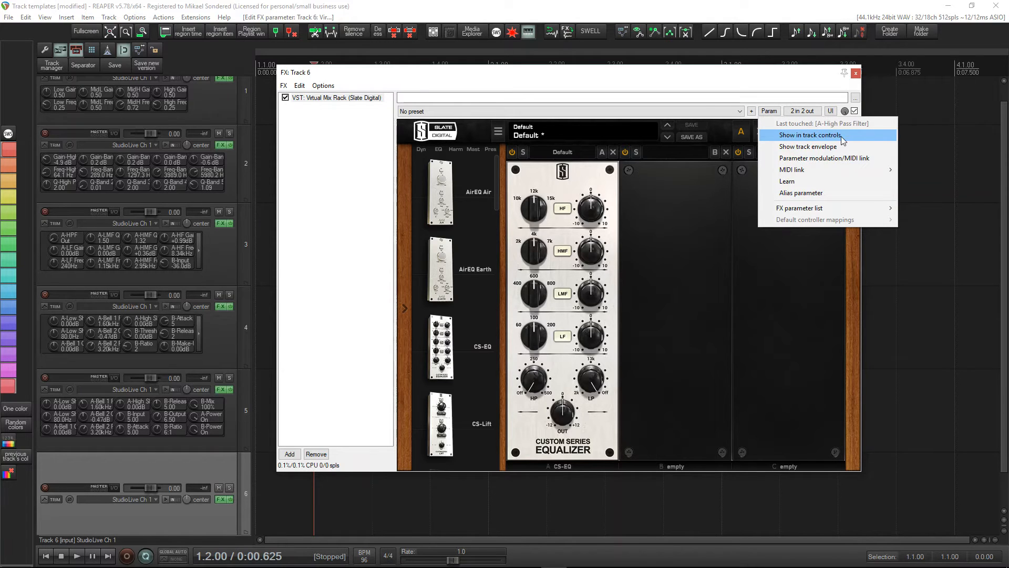
mouse_move(815, 140)
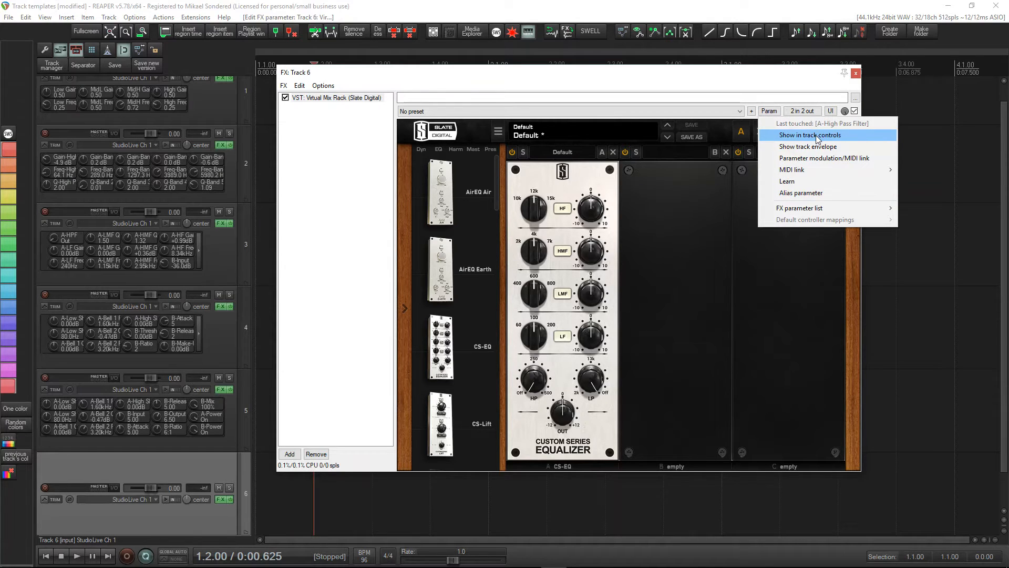
click(813, 134)
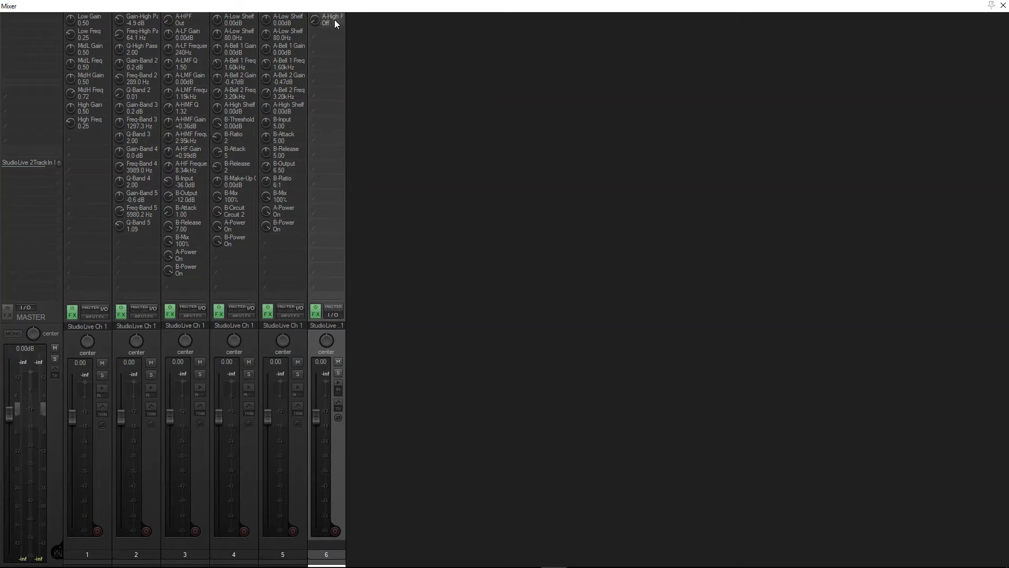
mouse_move(315, 20)
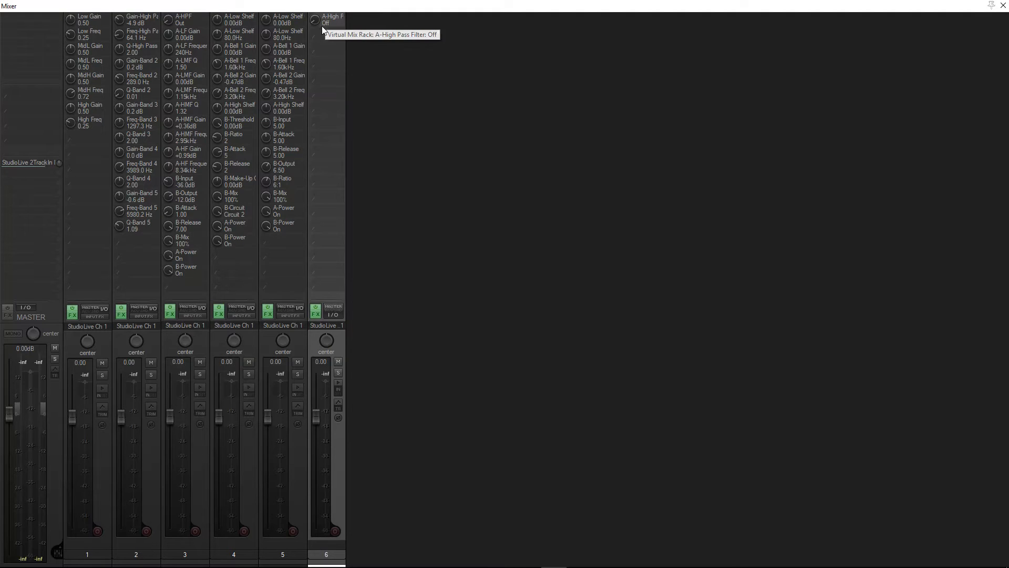
mouse_move(337, 24)
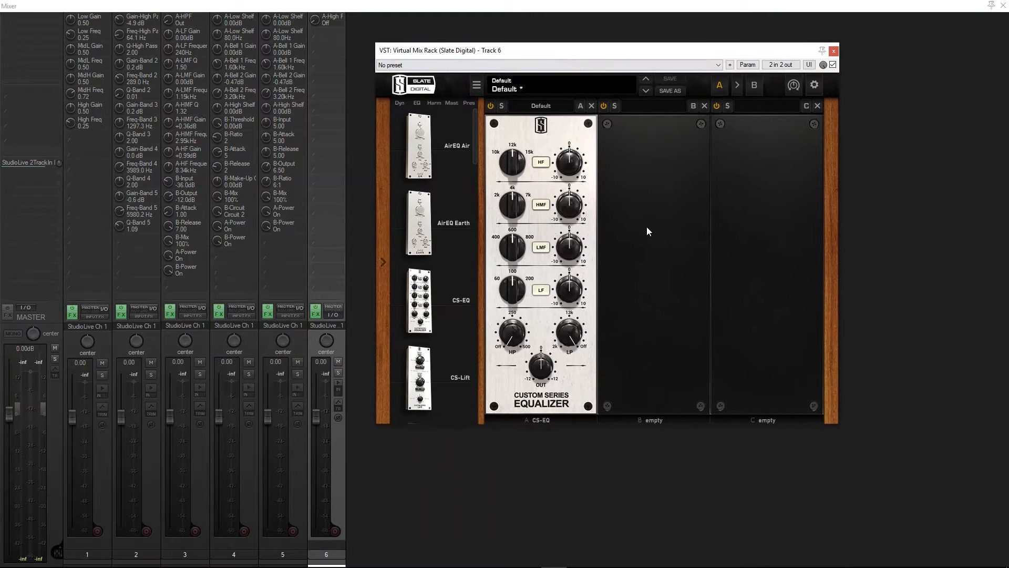
mouse_move(647, 232)
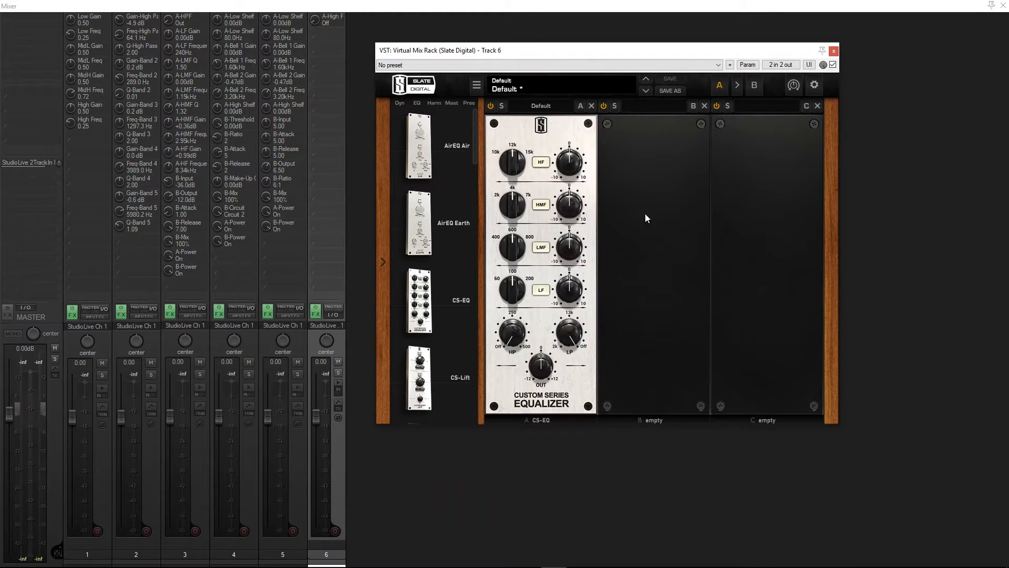
mouse_move(569, 290)
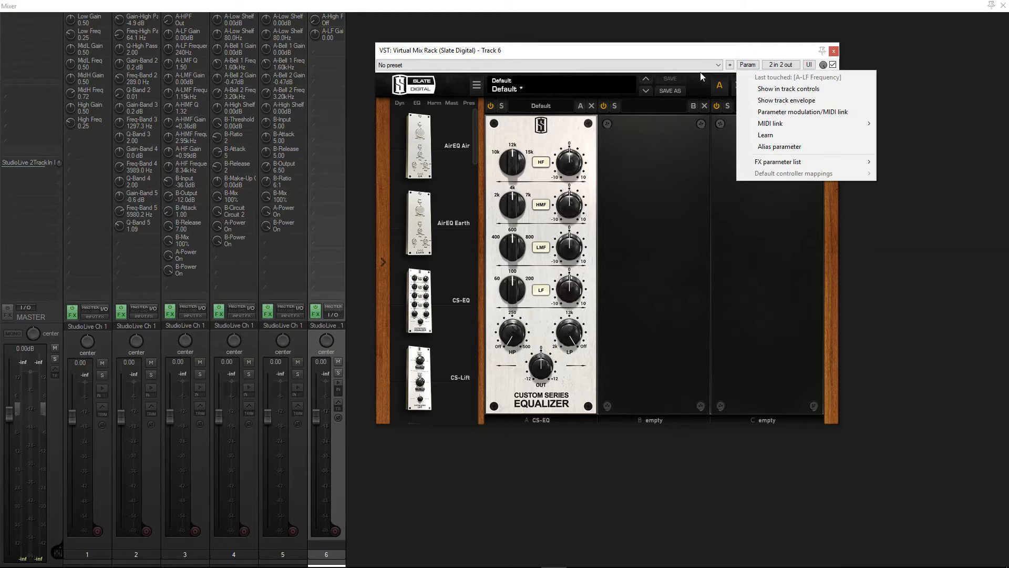
Show the CS-EQ low-frequency band, low-pass filter and power controls on Track 6's strip
click(678, 168)
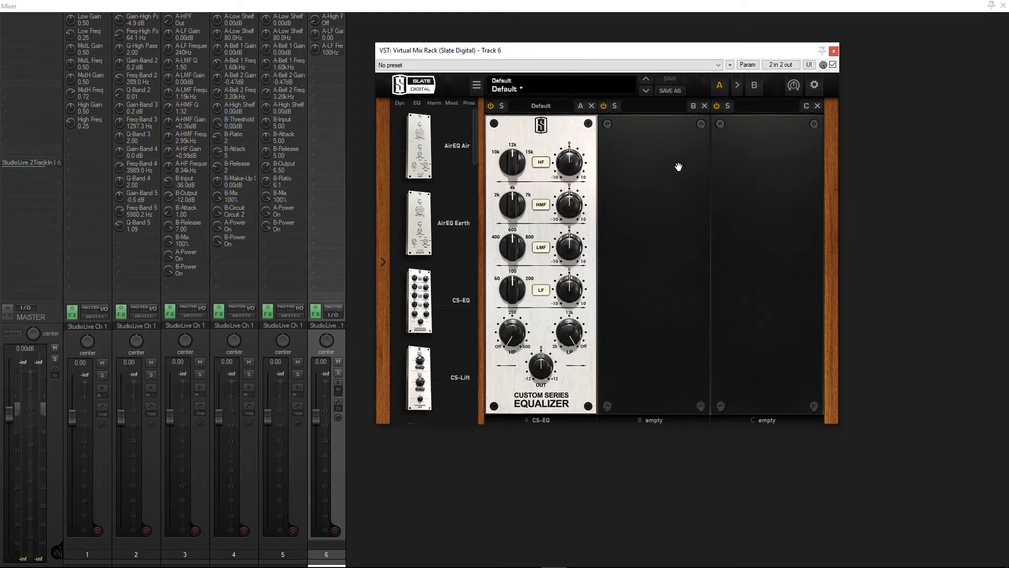
mouse_move(598, 261)
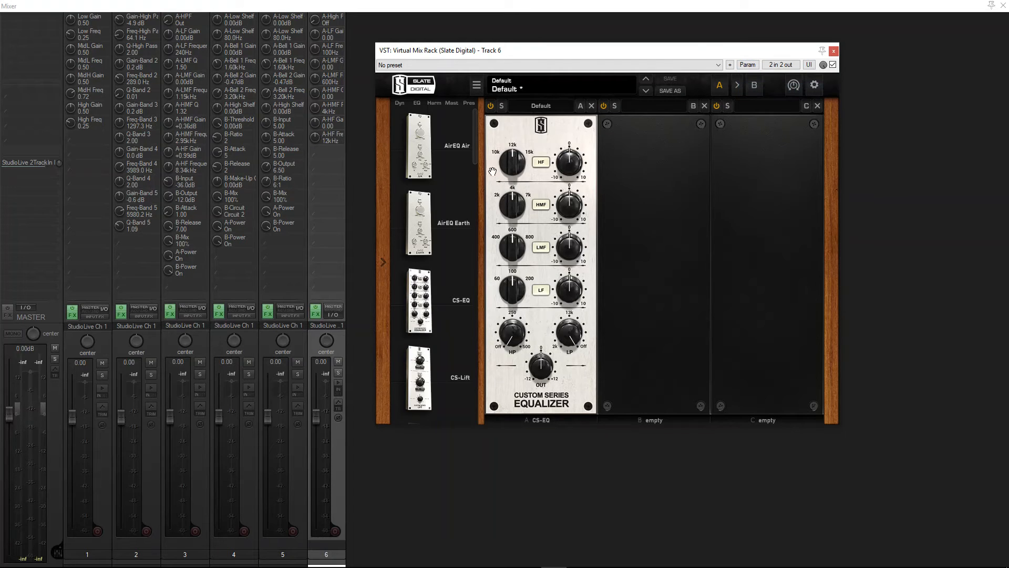
mouse_move(573, 266)
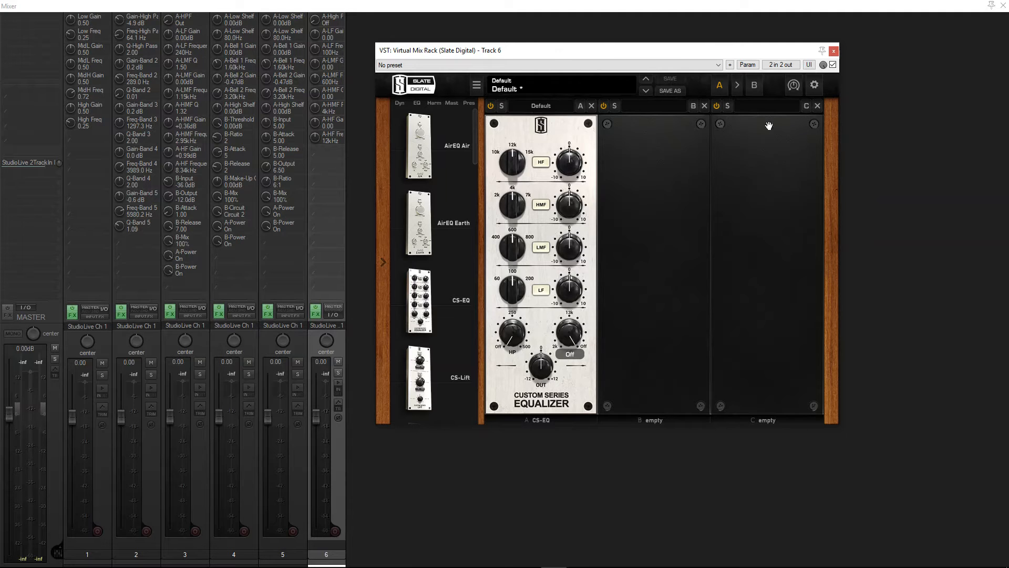
click(569, 354)
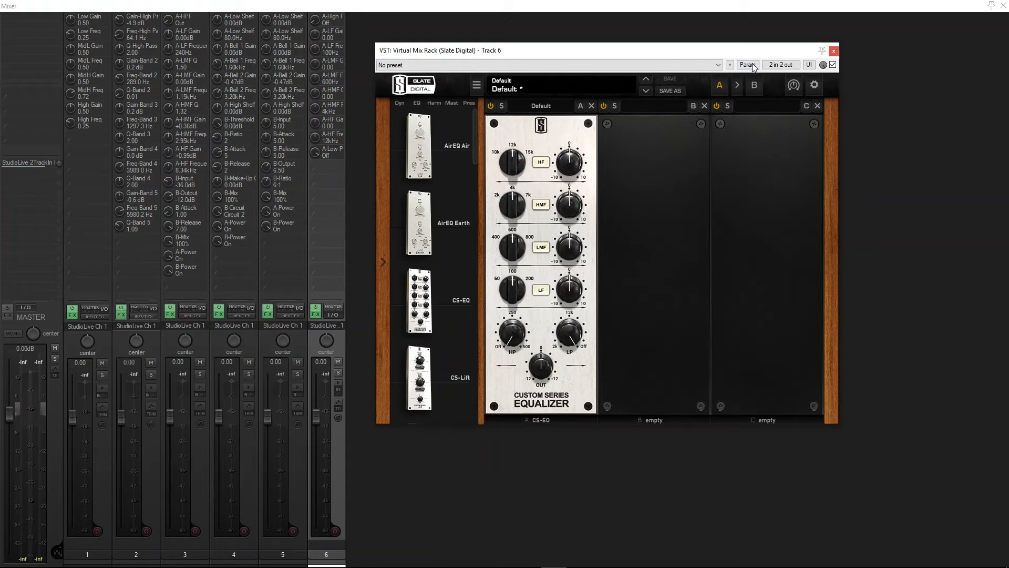
click(747, 64)
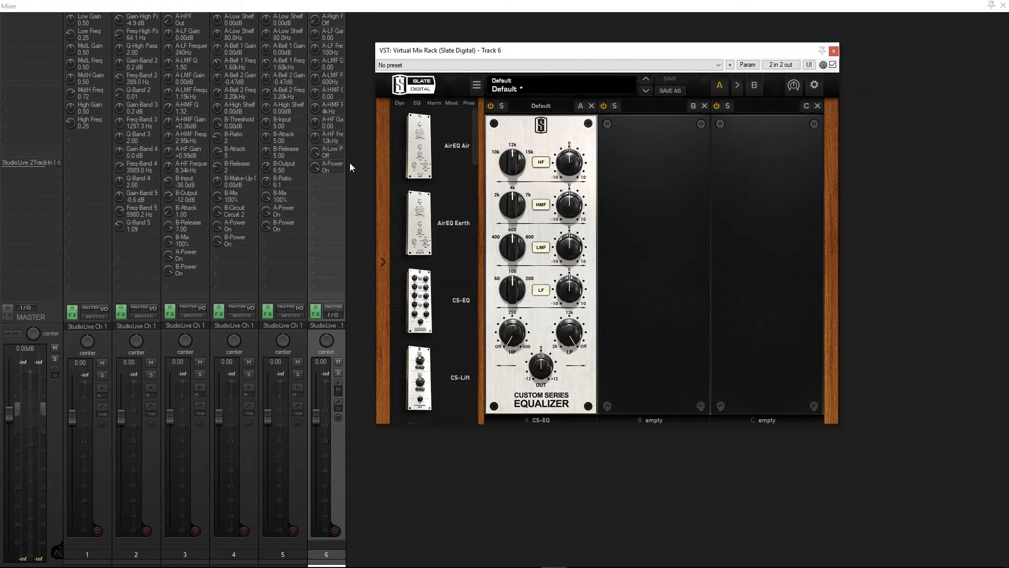
click(833, 51)
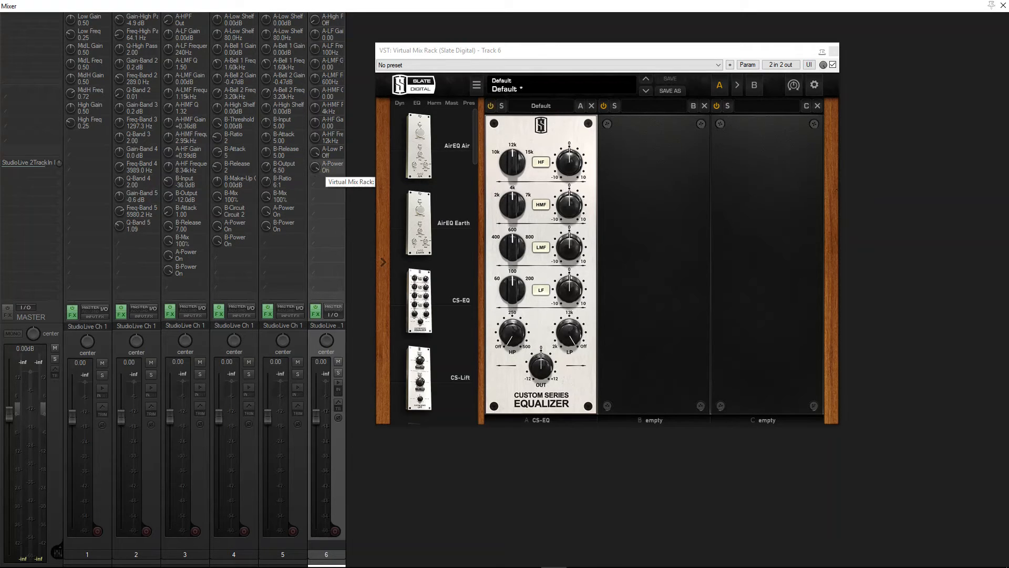
mouse_move(791, 312)
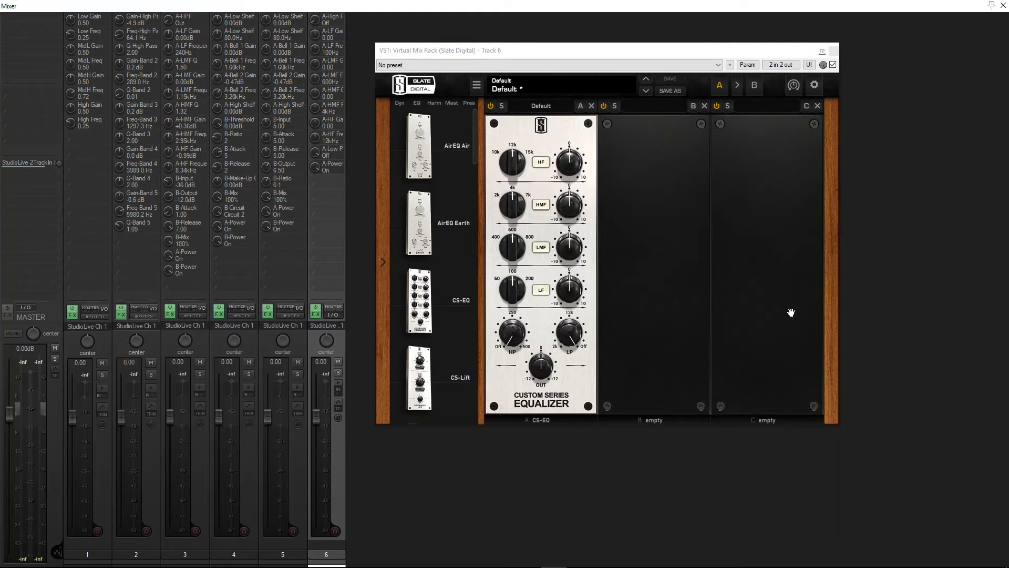
Place an FG-116 compressor in the second slot of Track 6's rack
scroll(down, 3)
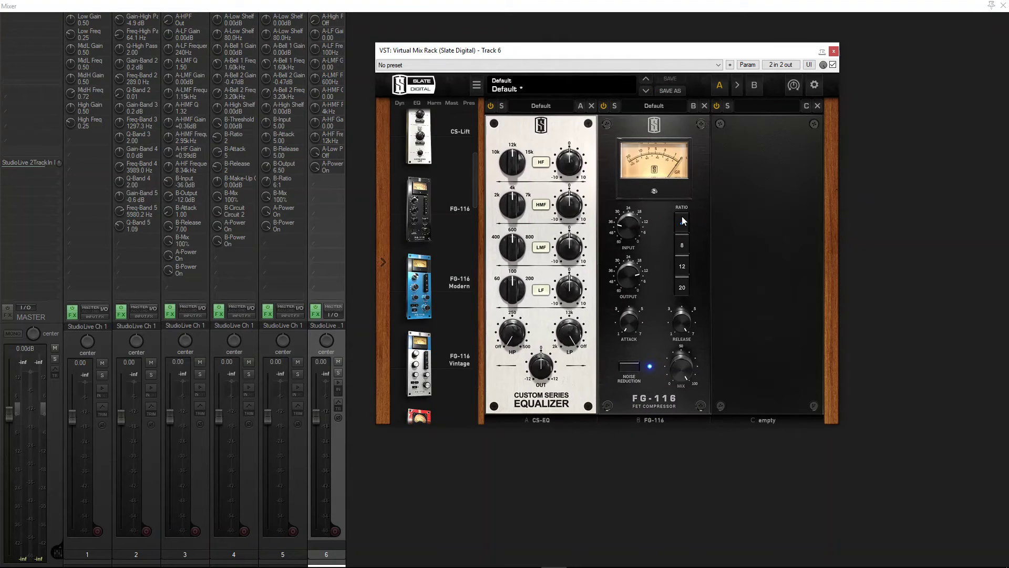
click(682, 222)
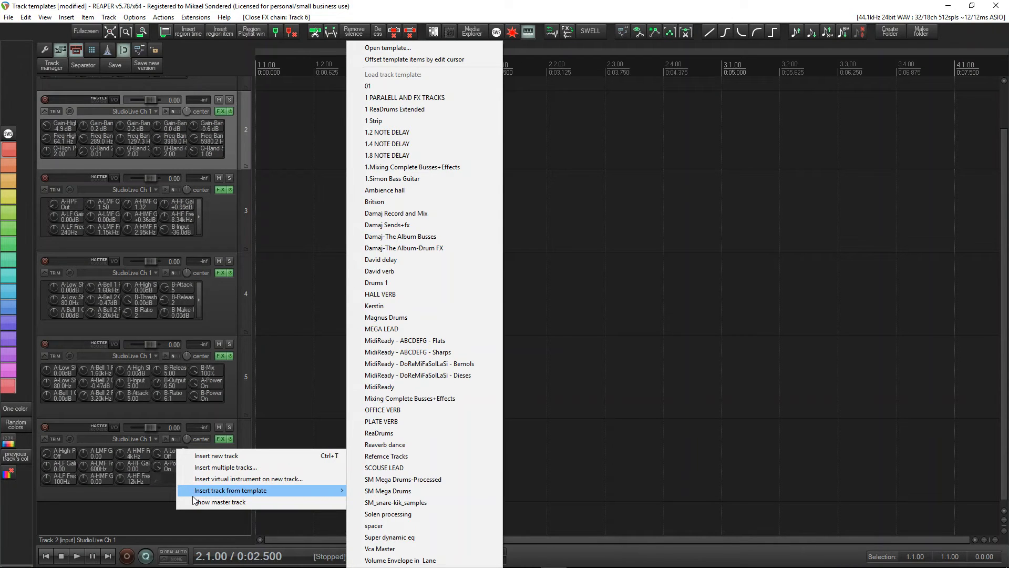
click(225, 467)
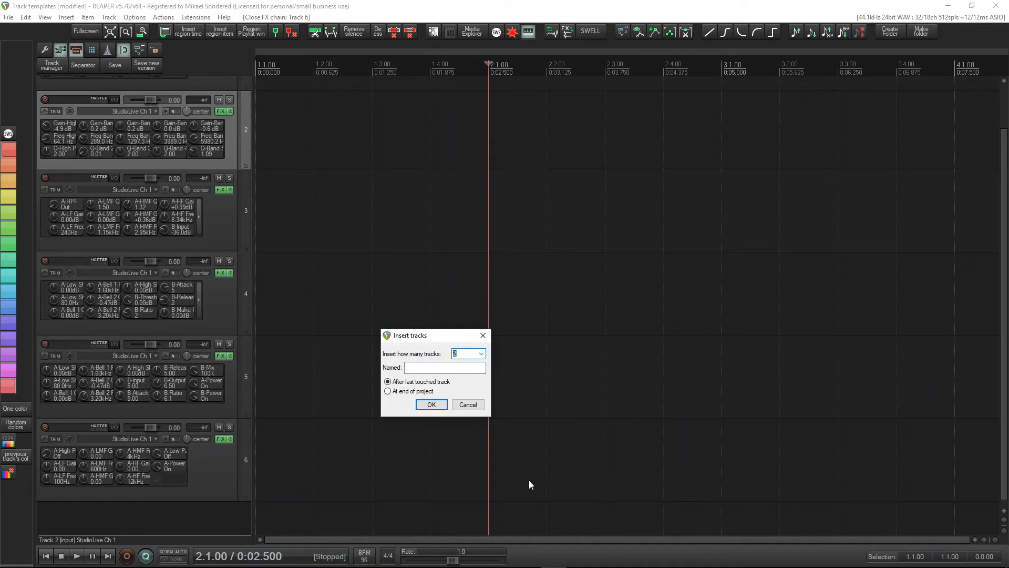
click(481, 354)
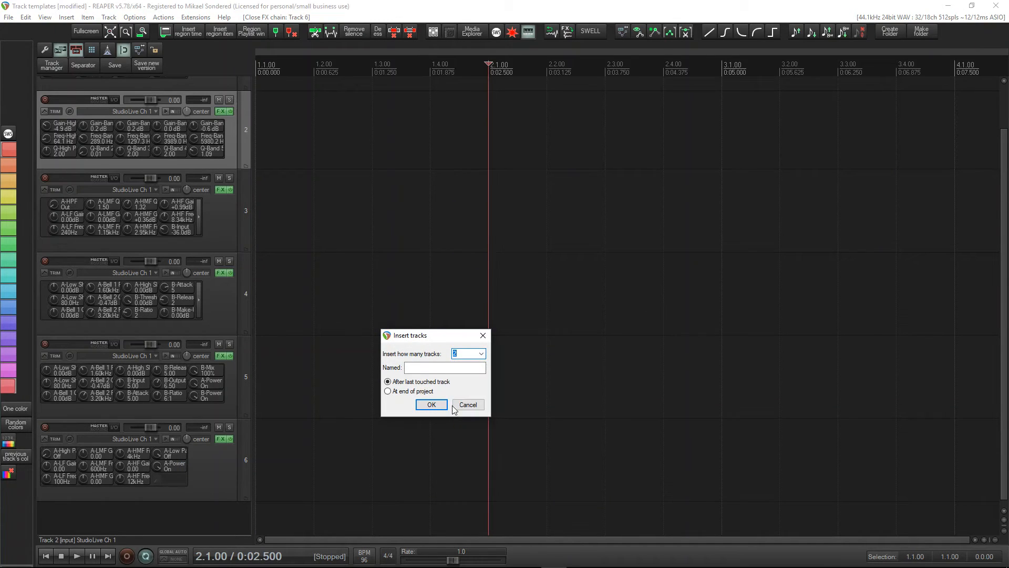
click(468, 403)
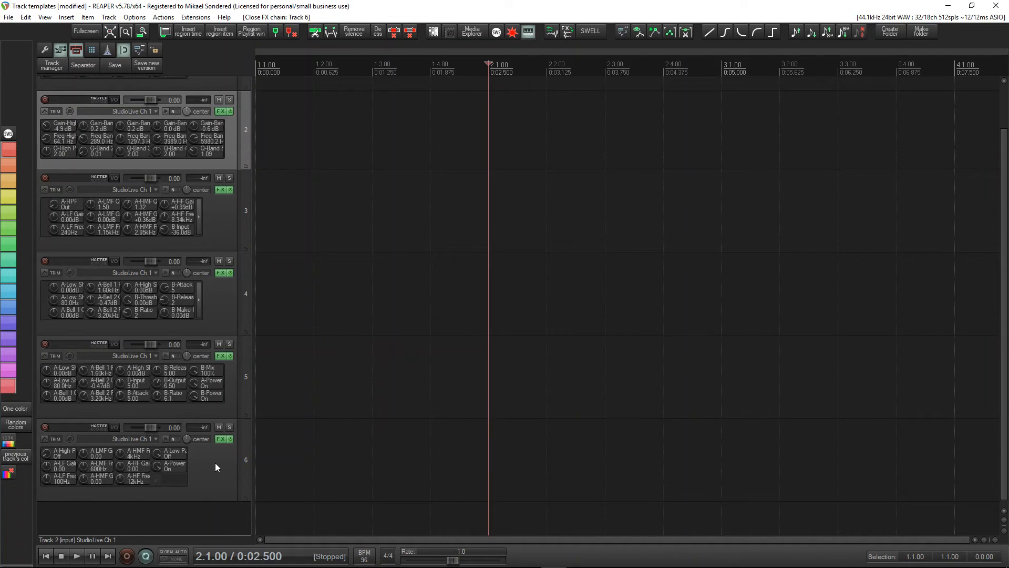
mouse_move(253, 387)
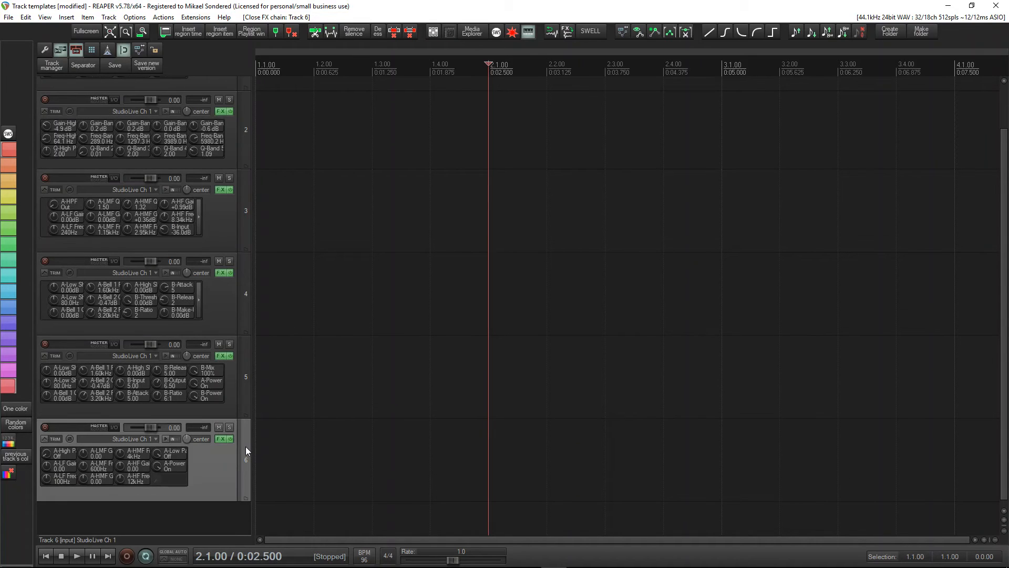
right_click(246, 454)
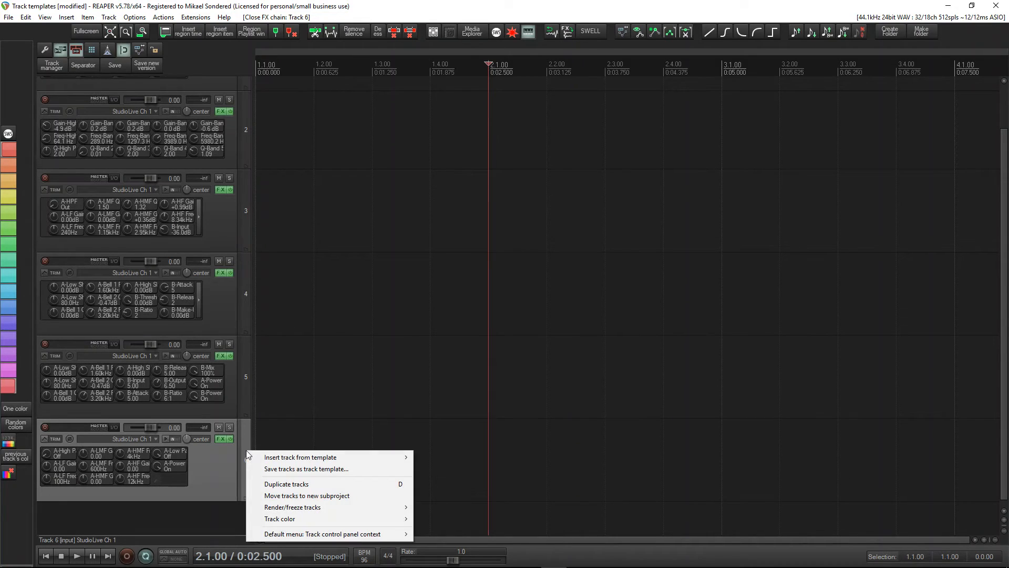
mouse_move(286, 483)
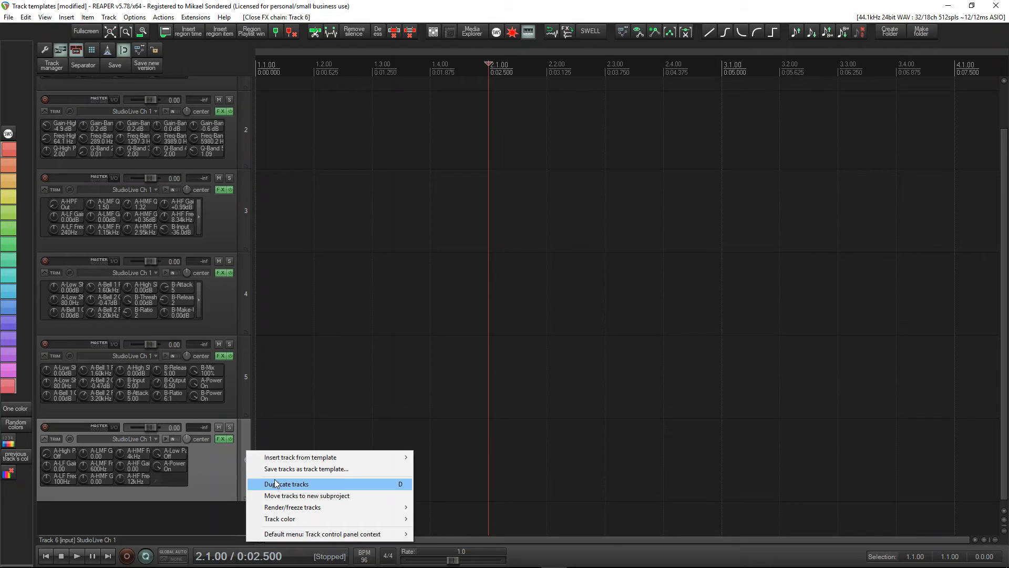
click(286, 483)
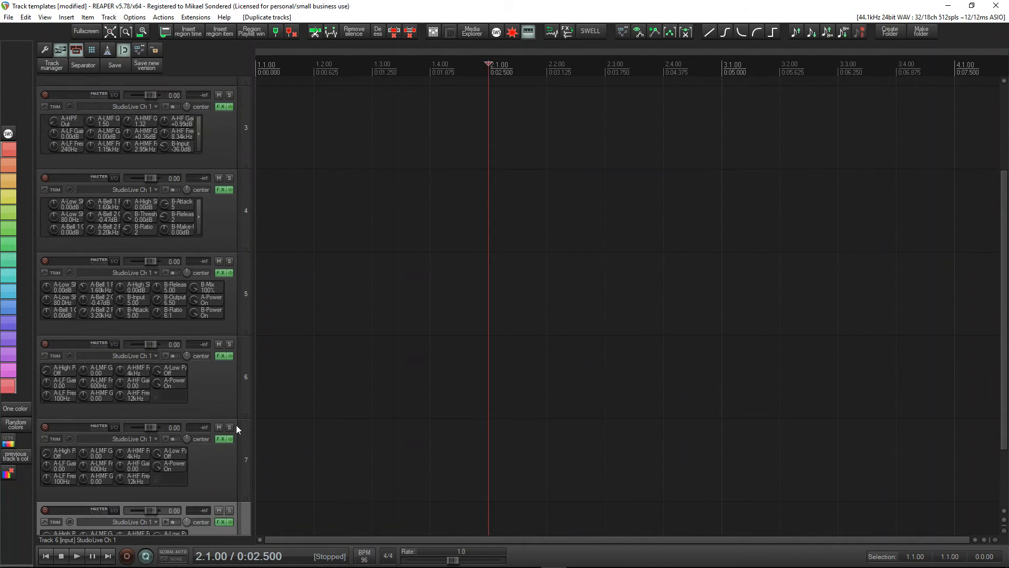
scroll(down, 3)
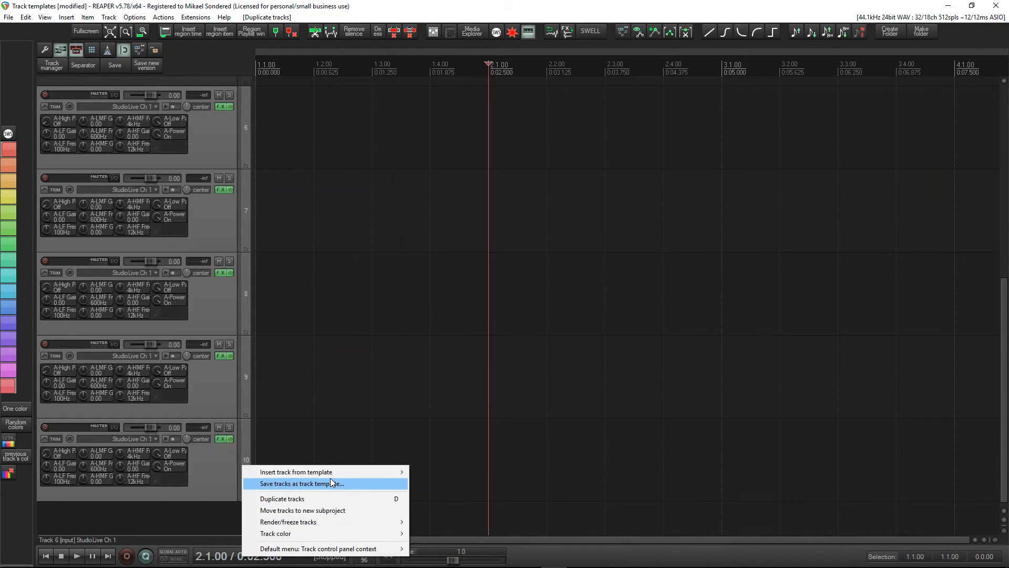
mouse_move(295, 472)
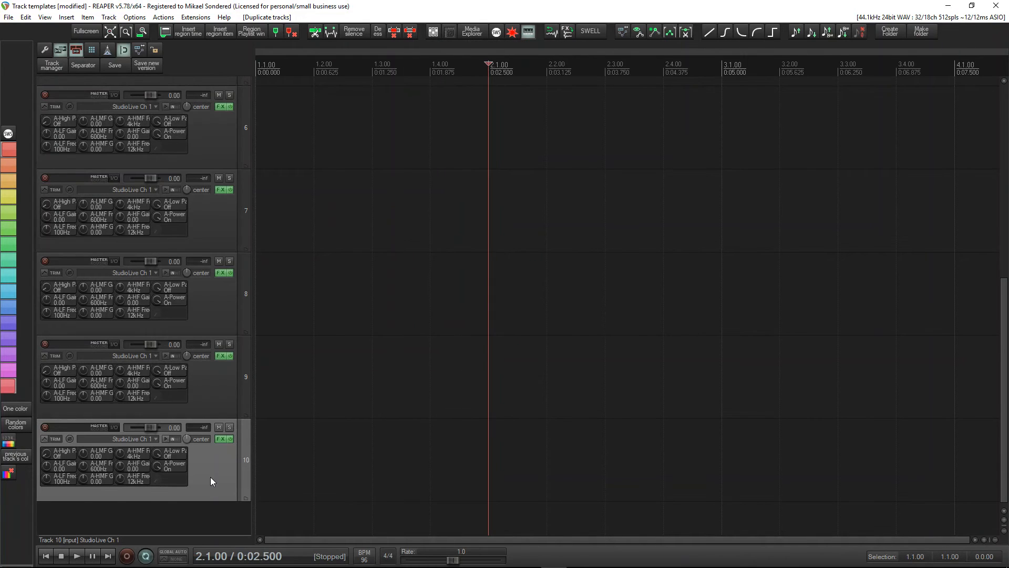
mouse_move(237, 133)
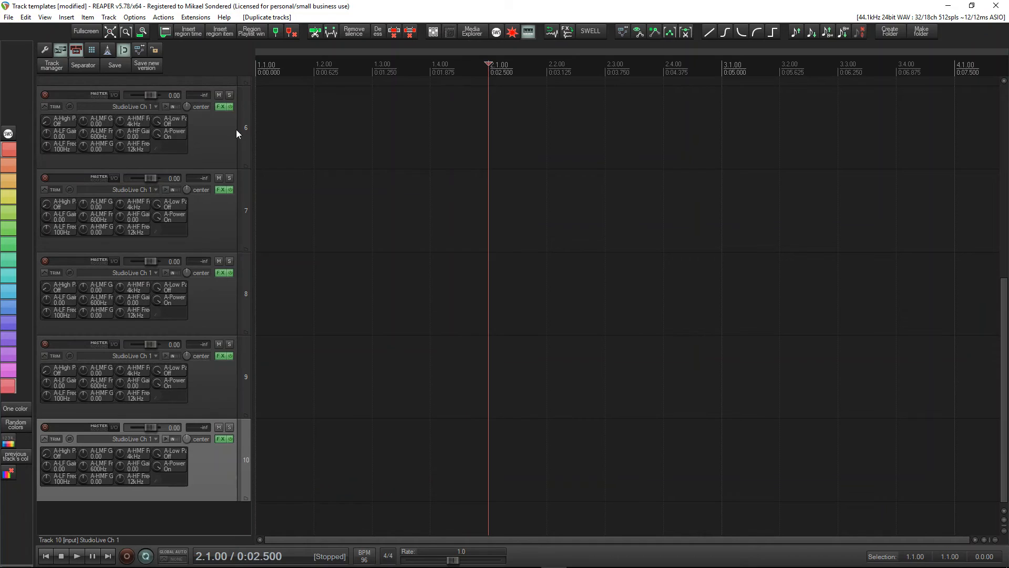
Save the selected tracks as a track template named 'Test multi'
right_click(128, 458)
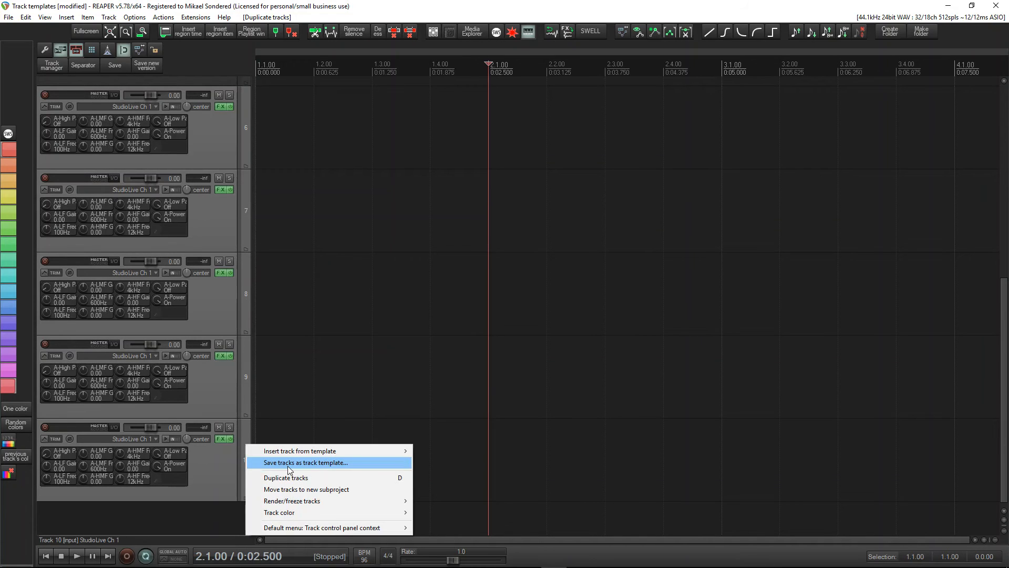
click(305, 463)
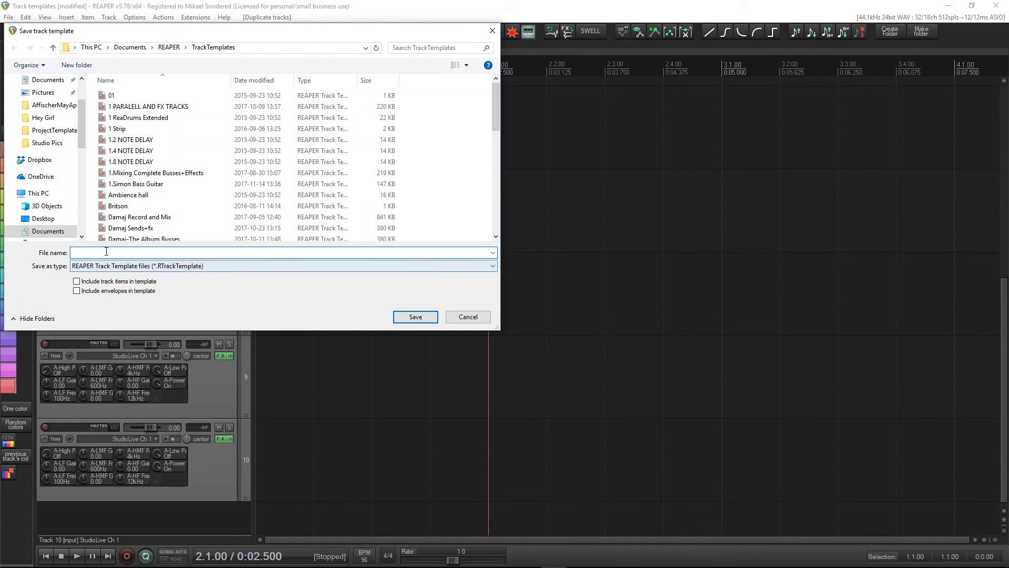
text(T)
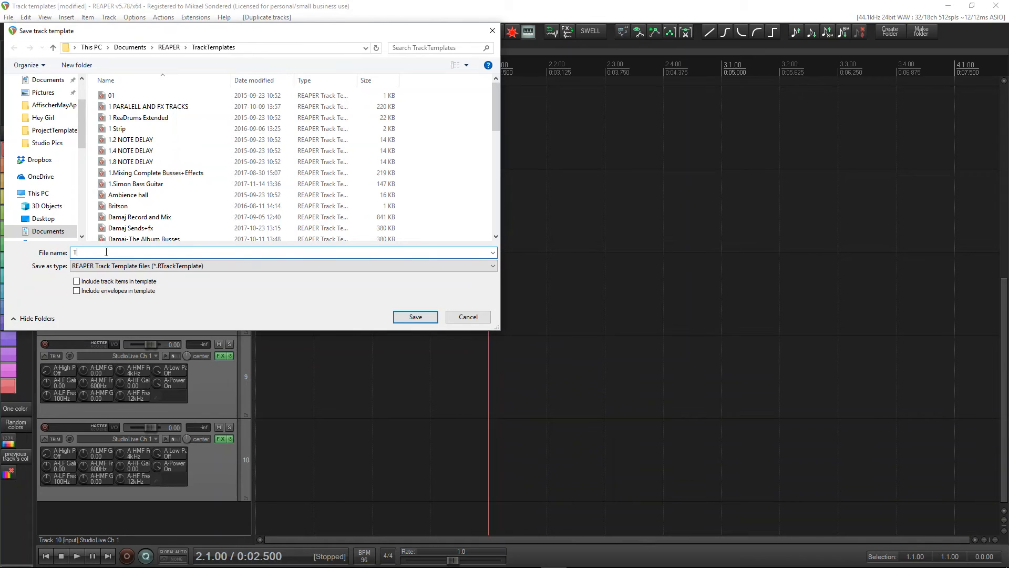
text(ers)
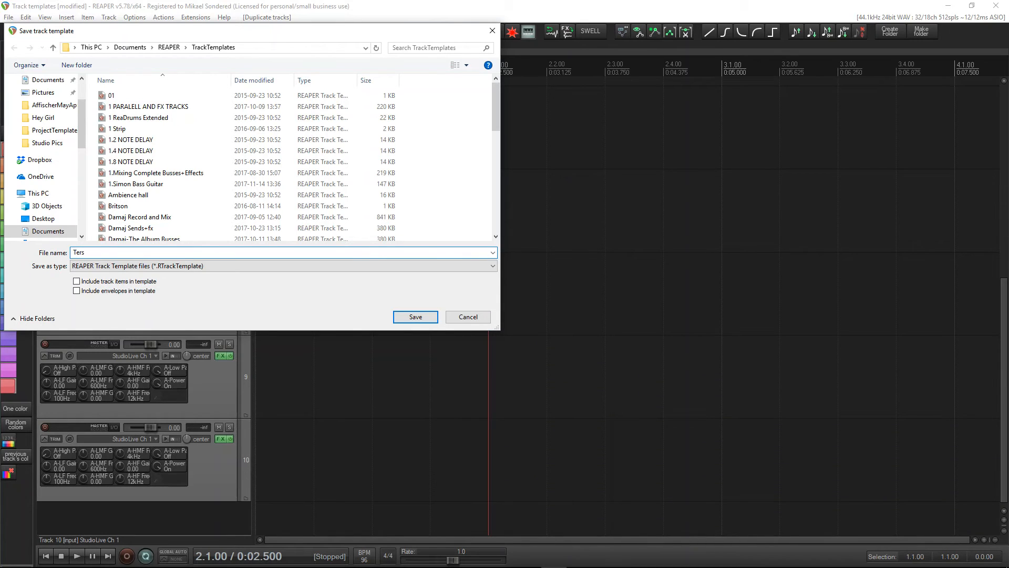
text(Test m)
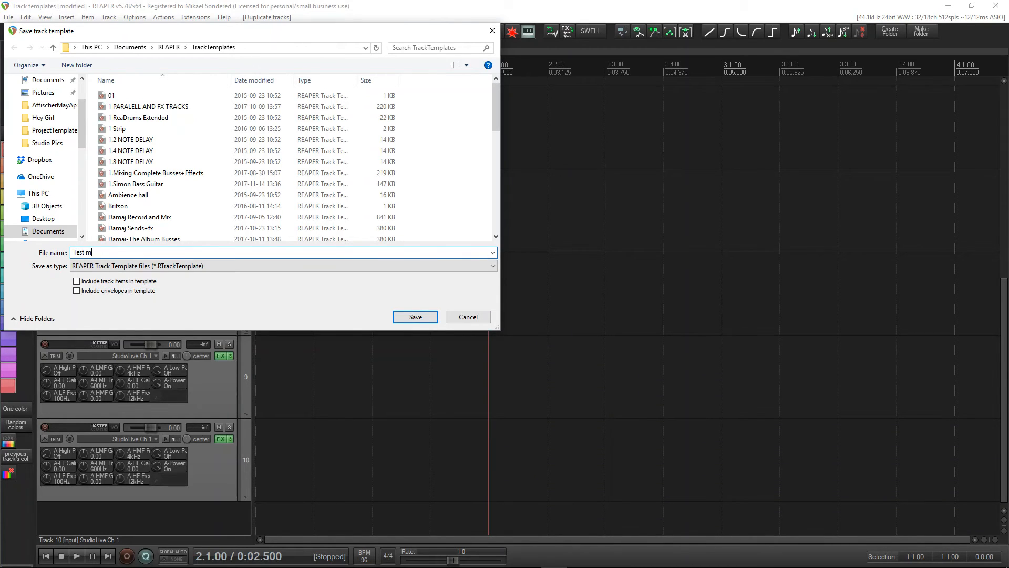
text(ulti)
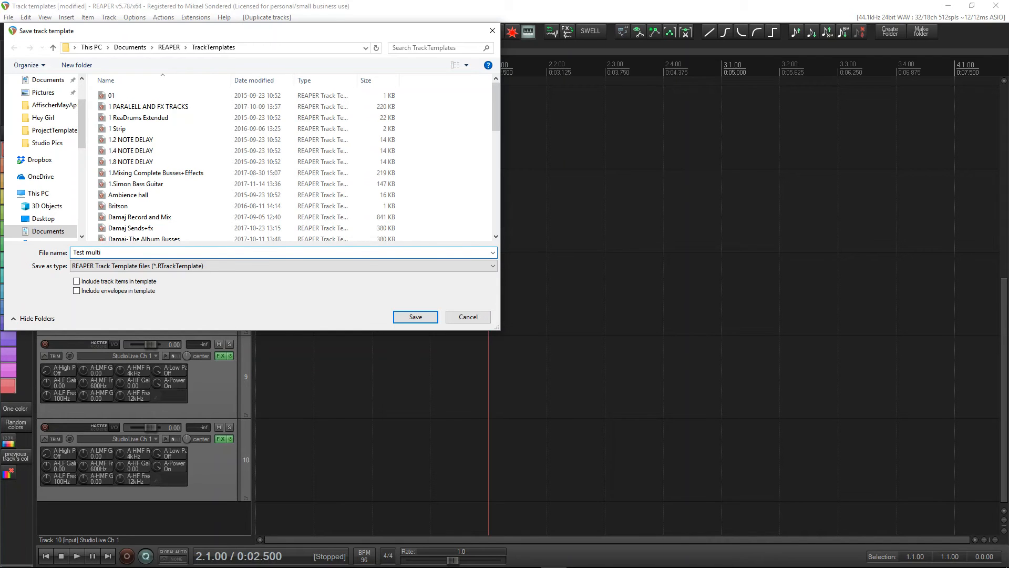
click(414, 317)
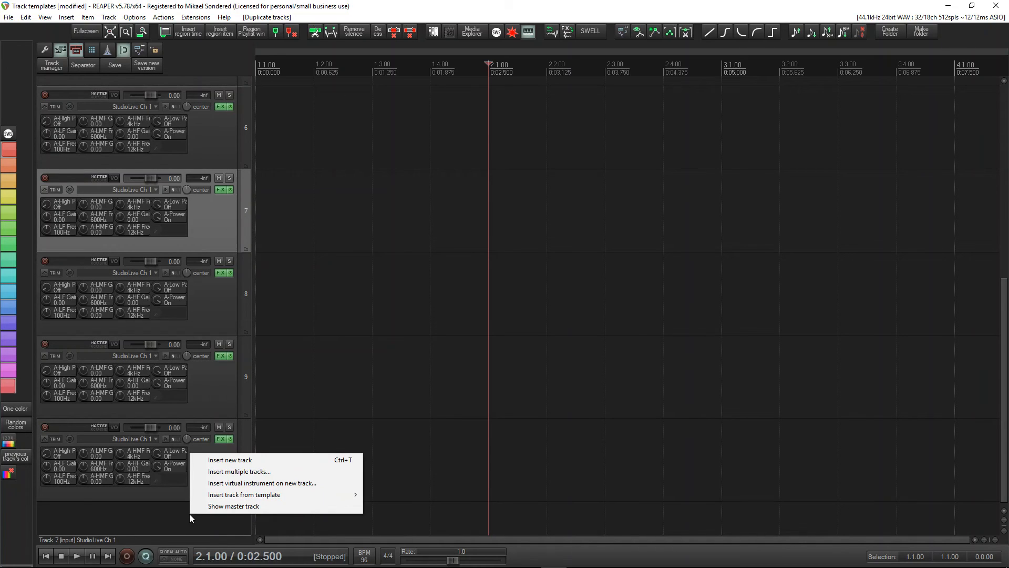
mouse_move(264, 471)
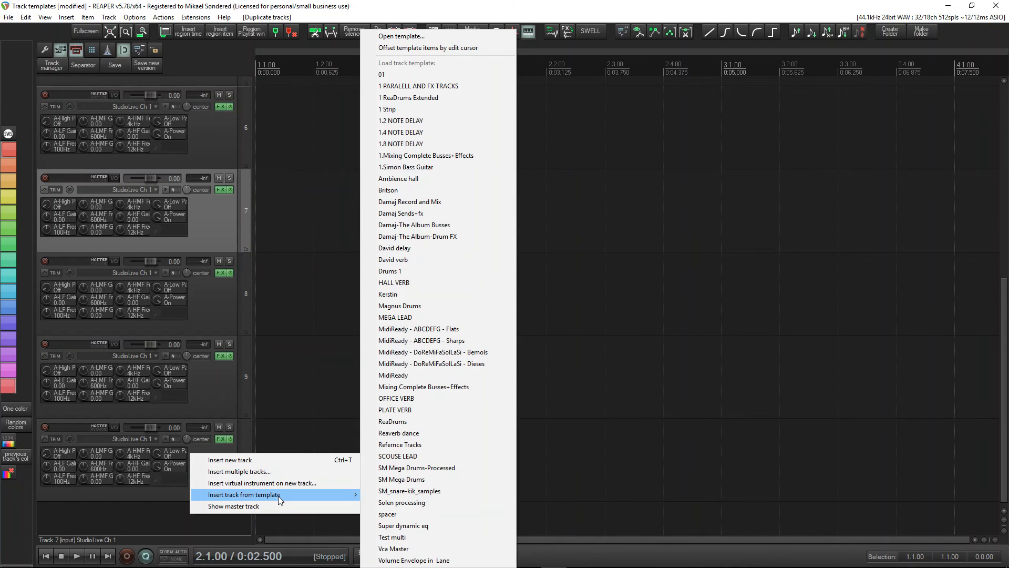
mouse_move(451, 410)
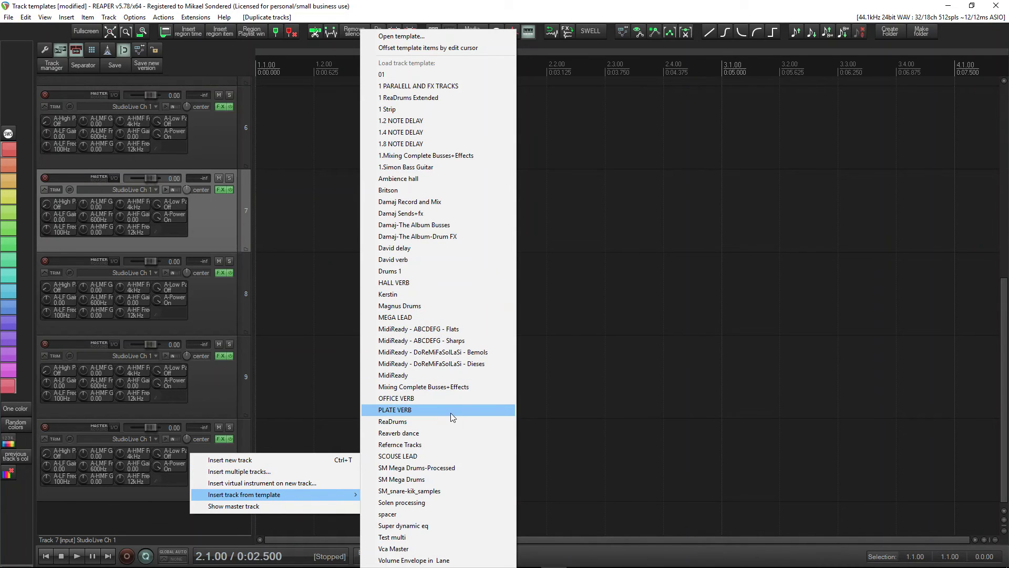
mouse_move(397, 541)
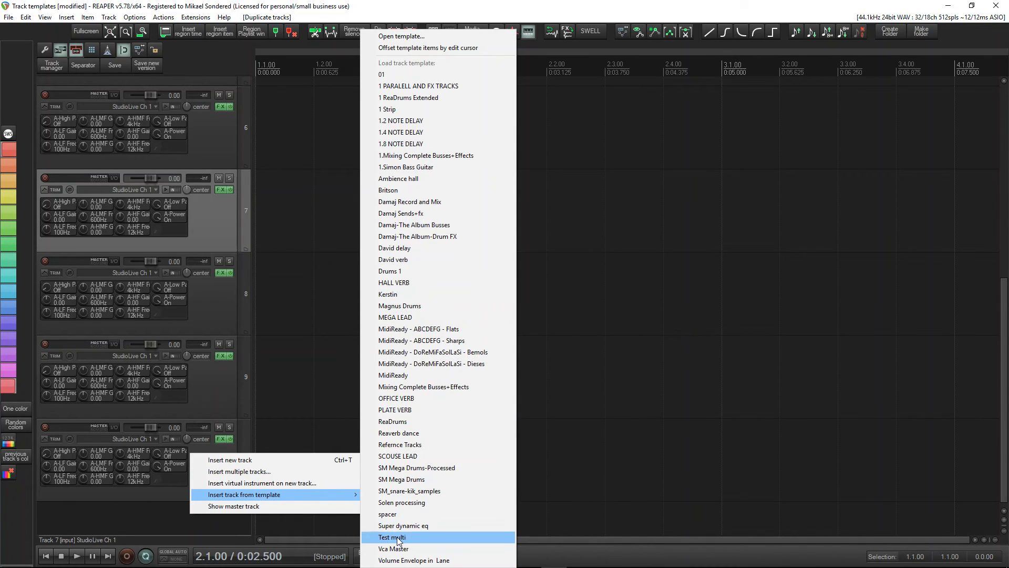
Insert five more EQ tracks from the 'Test multi' template
click(391, 537)
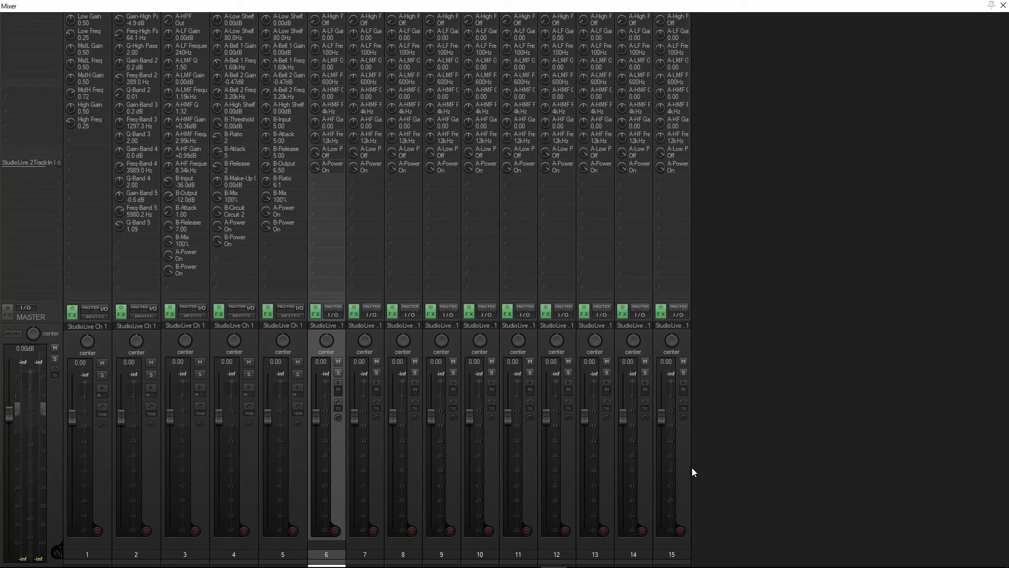
mouse_move(688, 480)
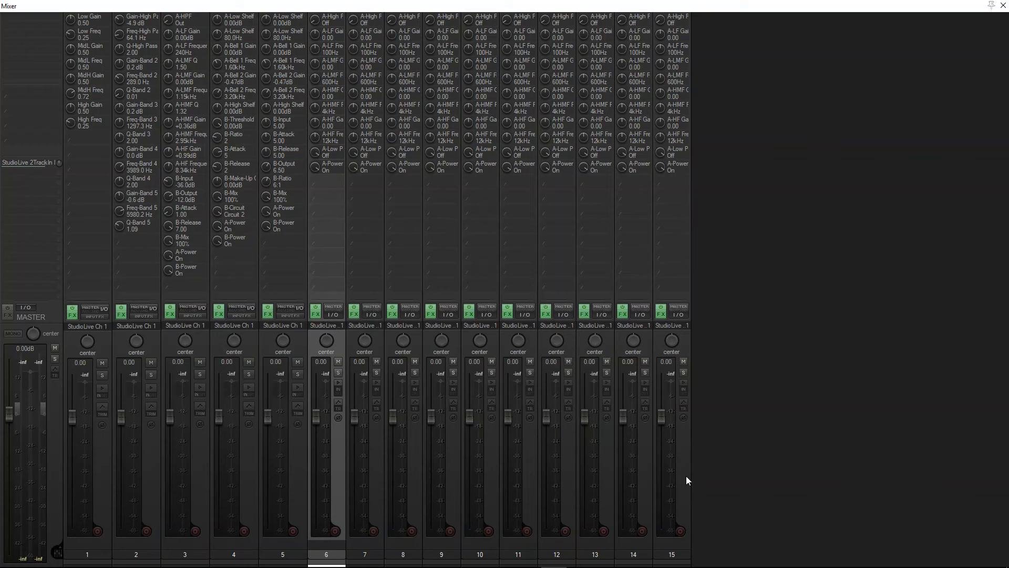
Apply a Large mixer panel layout to the selected strips of tracks 6–15
right_click(685, 479)
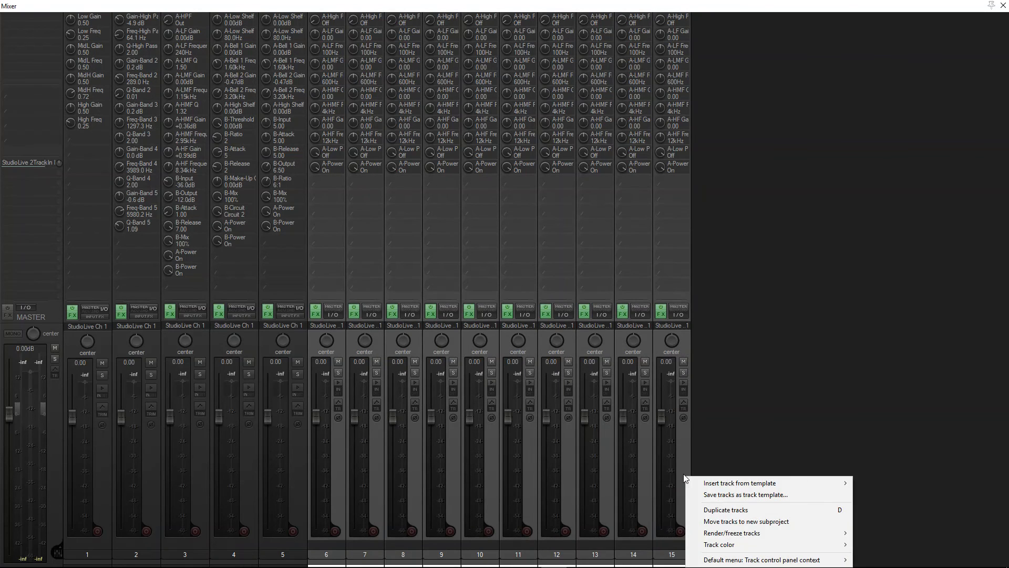
click(761, 560)
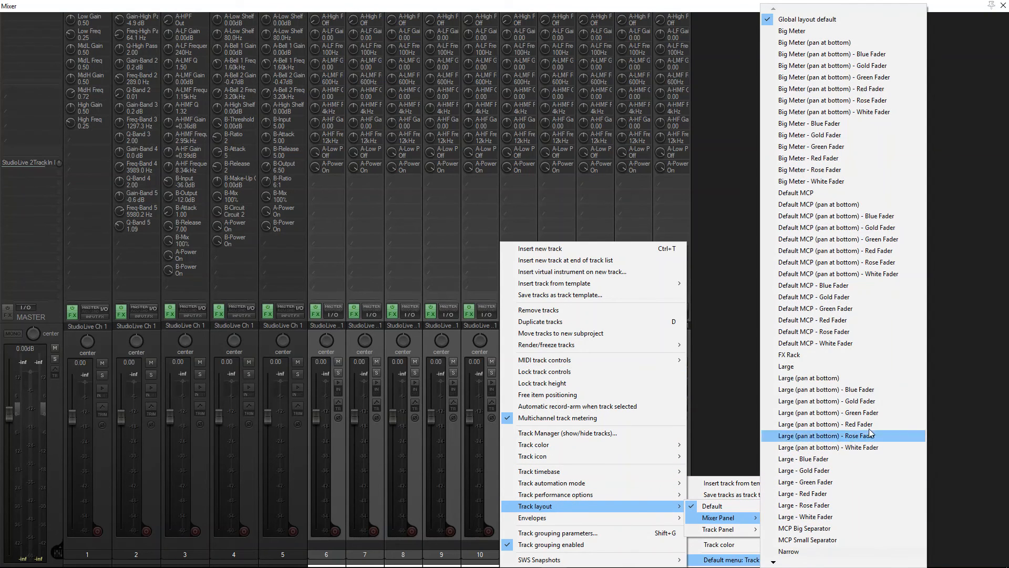
click(712, 505)
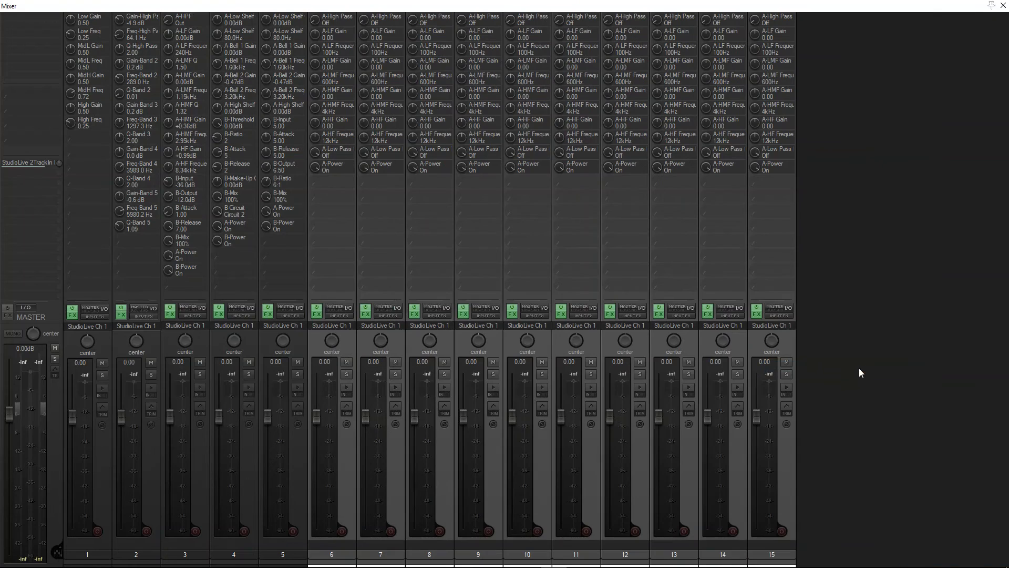
mouse_move(570, 149)
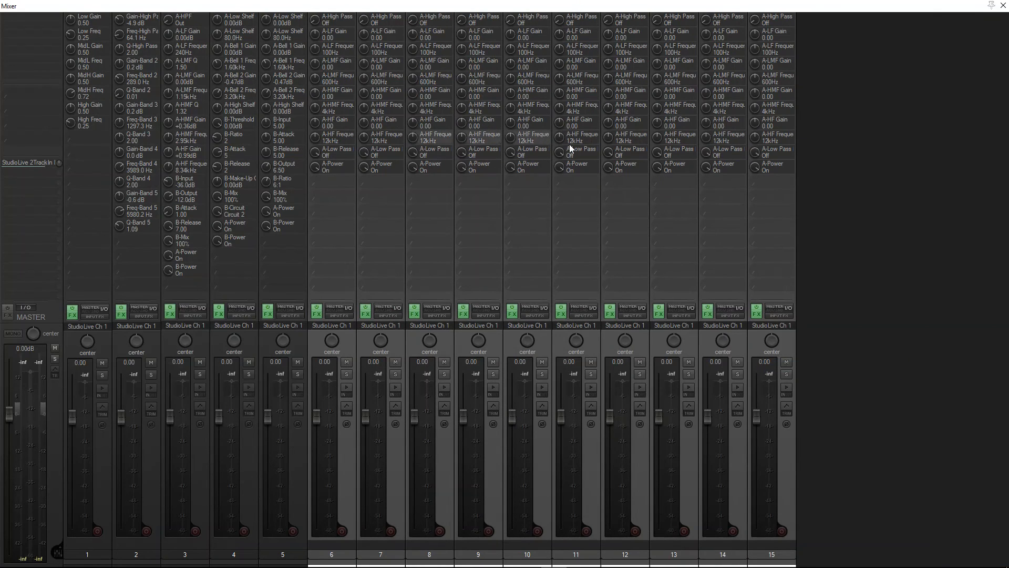
mouse_move(531, 149)
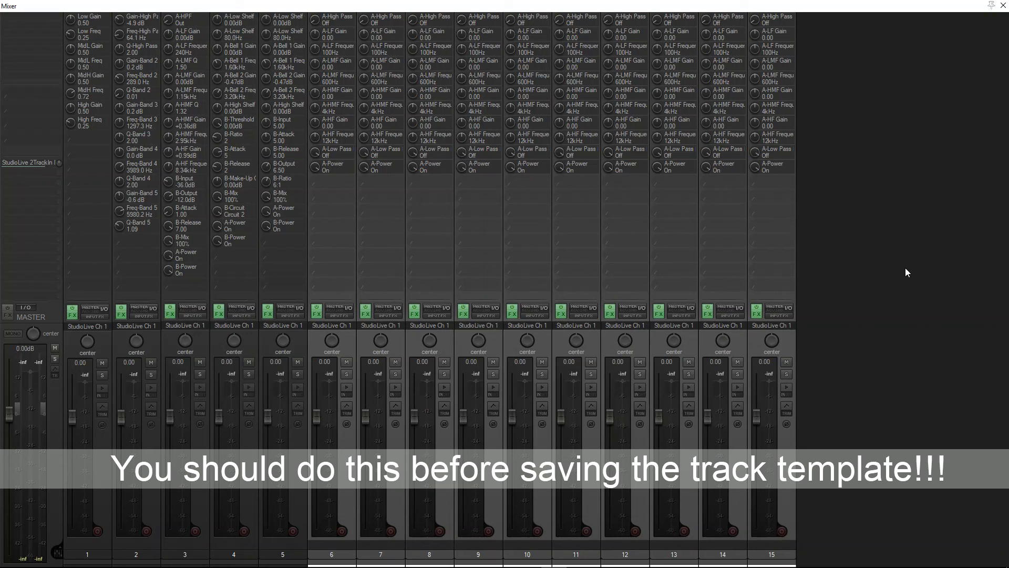
mouse_move(460, 236)
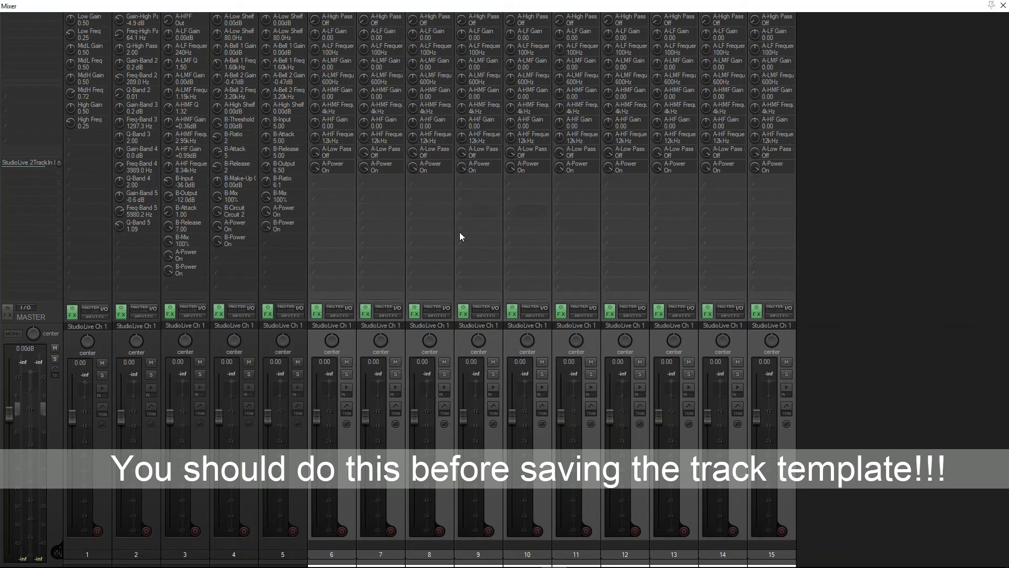
mouse_move(521, 248)
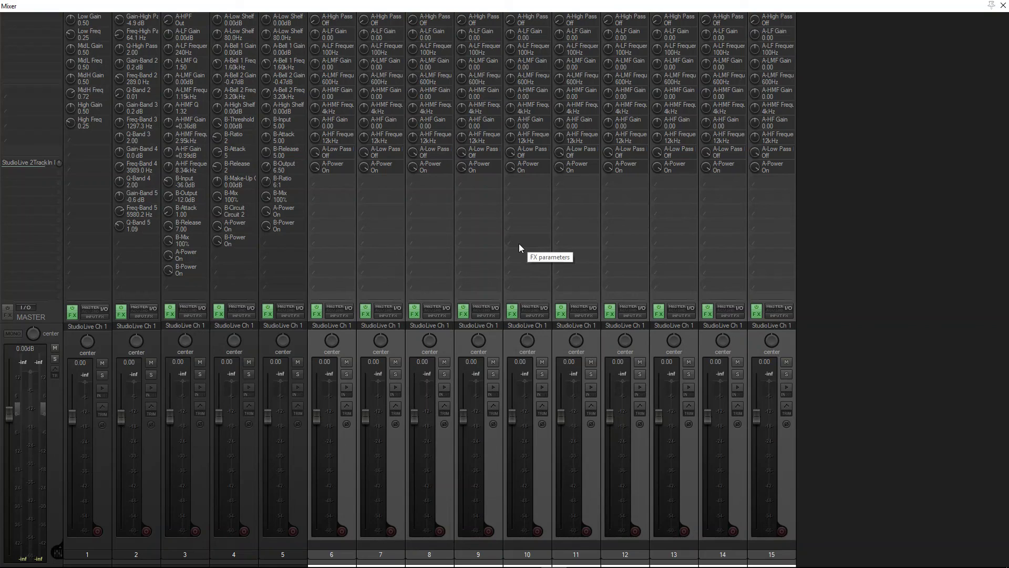